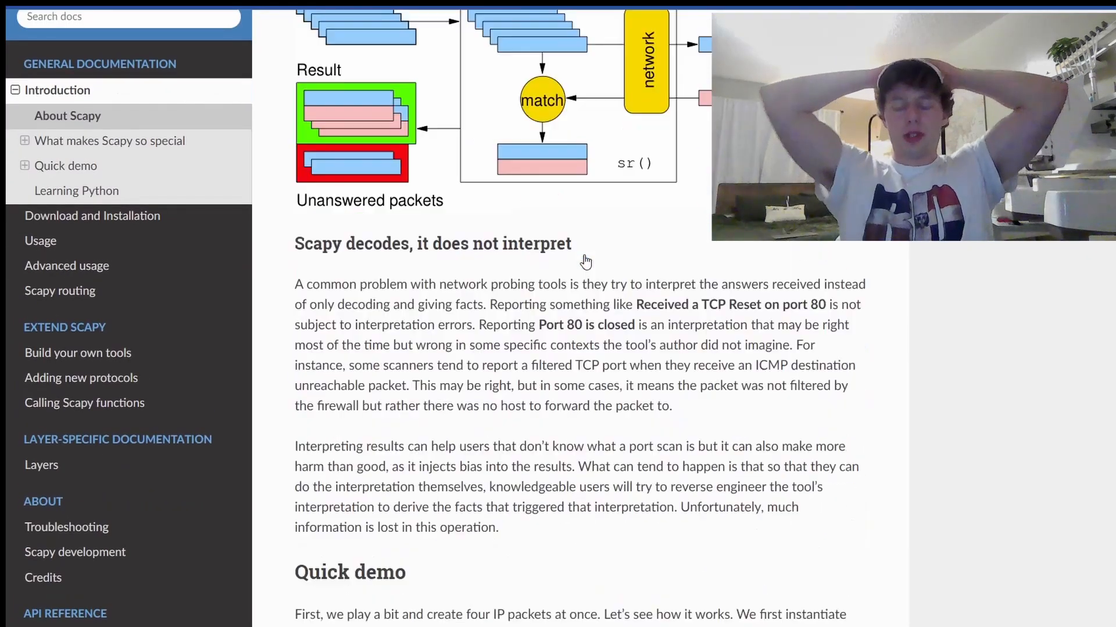
- Browse the Scapy docs from Introduction to the Usage tutorial's stacking-layers and dissection examples
scroll("down", 3)
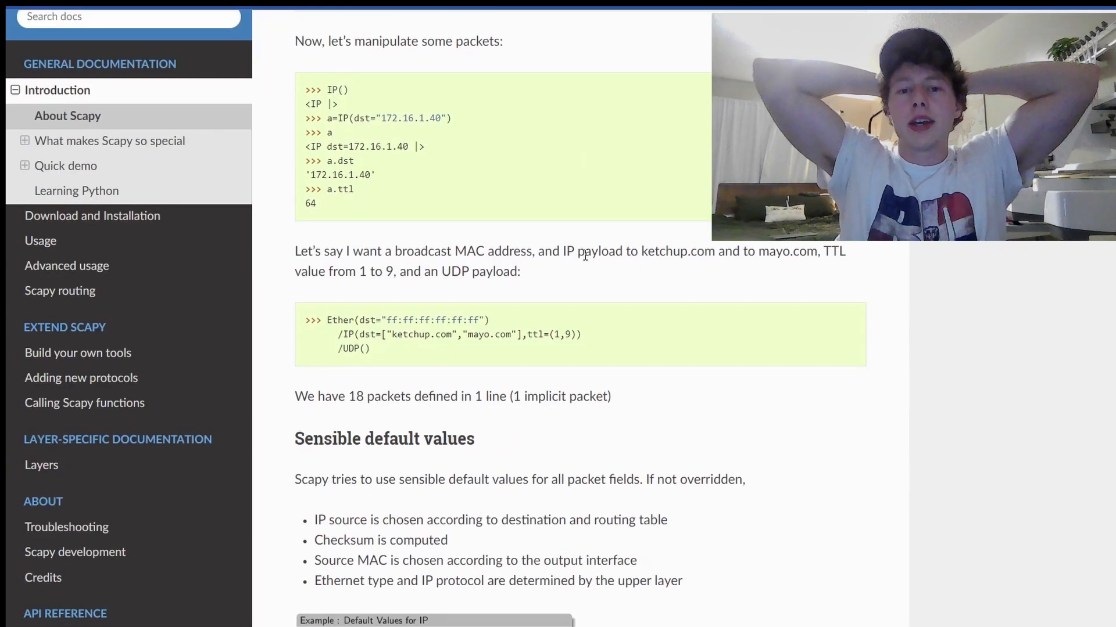
left_click(92, 216)
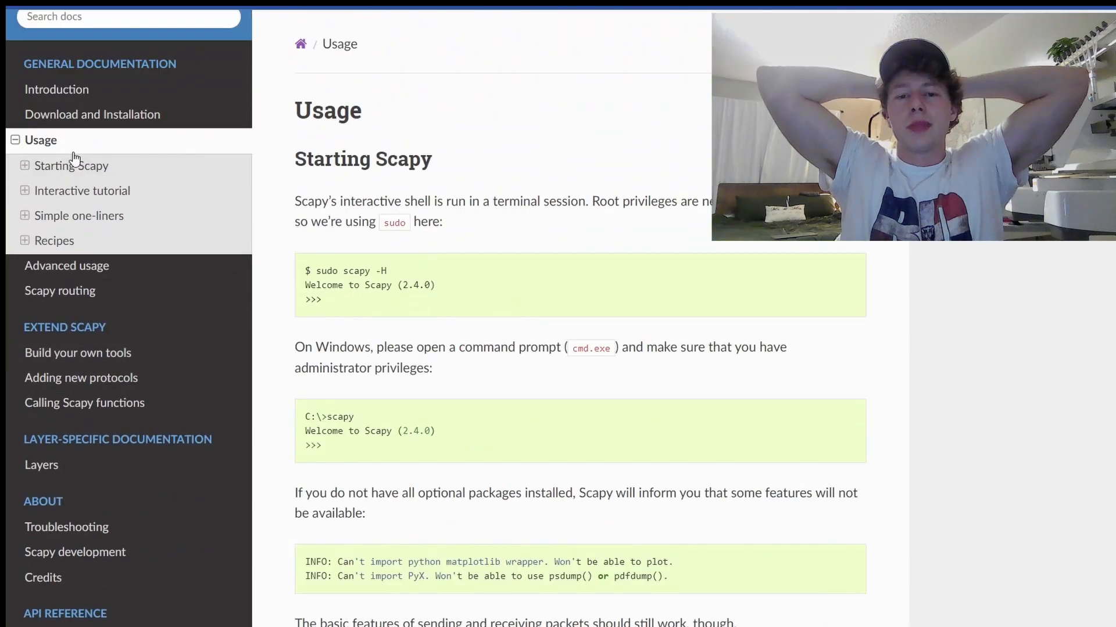
left_click(82, 191)
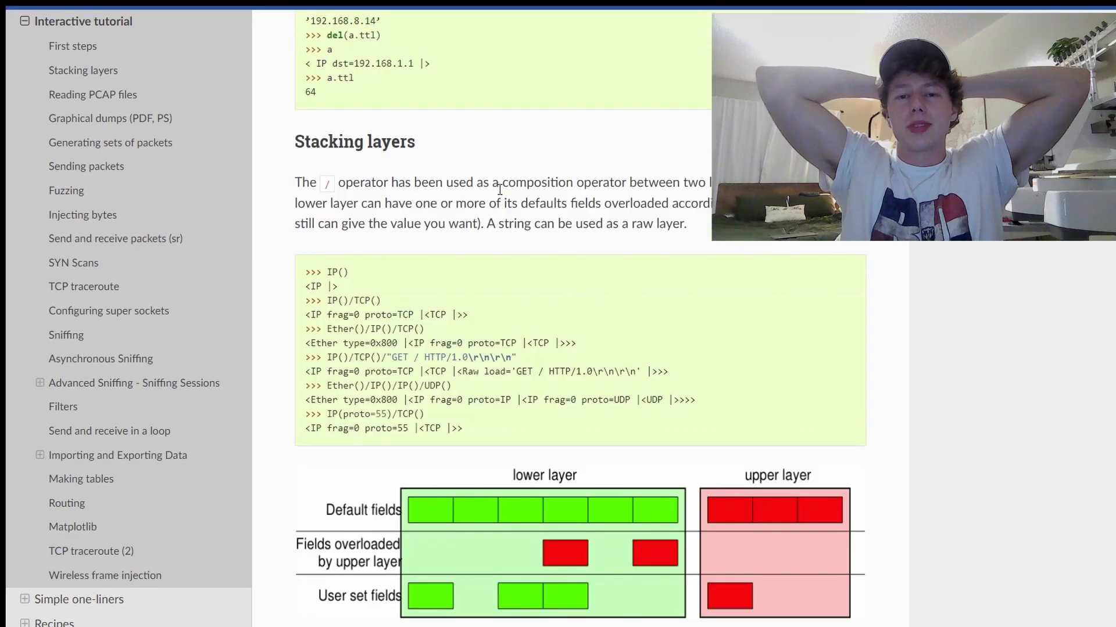
scroll("down", 3)
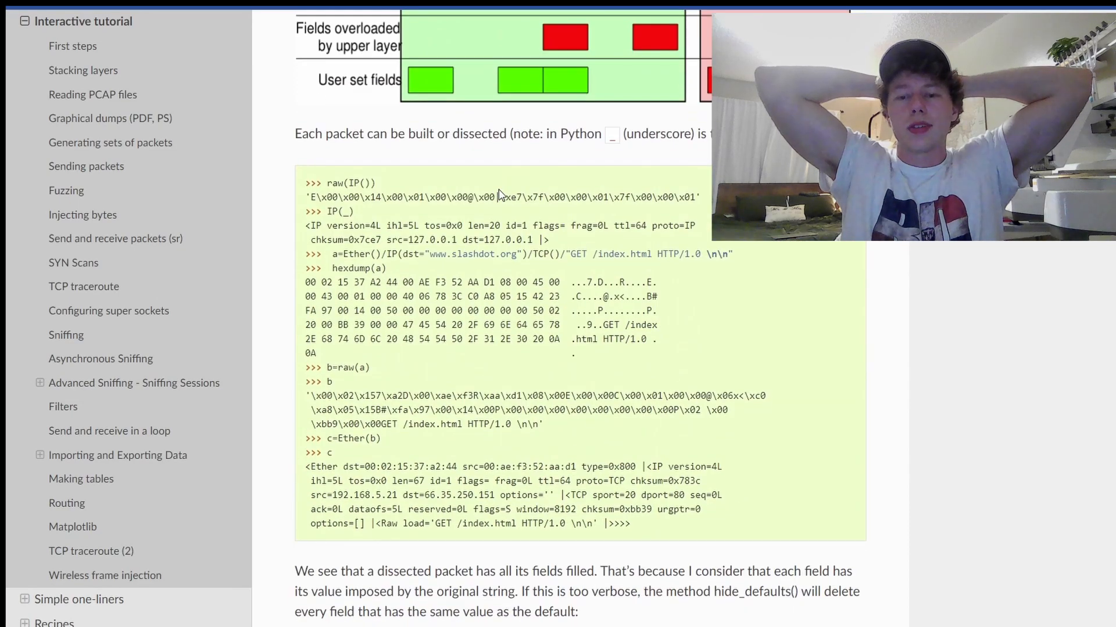
scroll("down", 3)
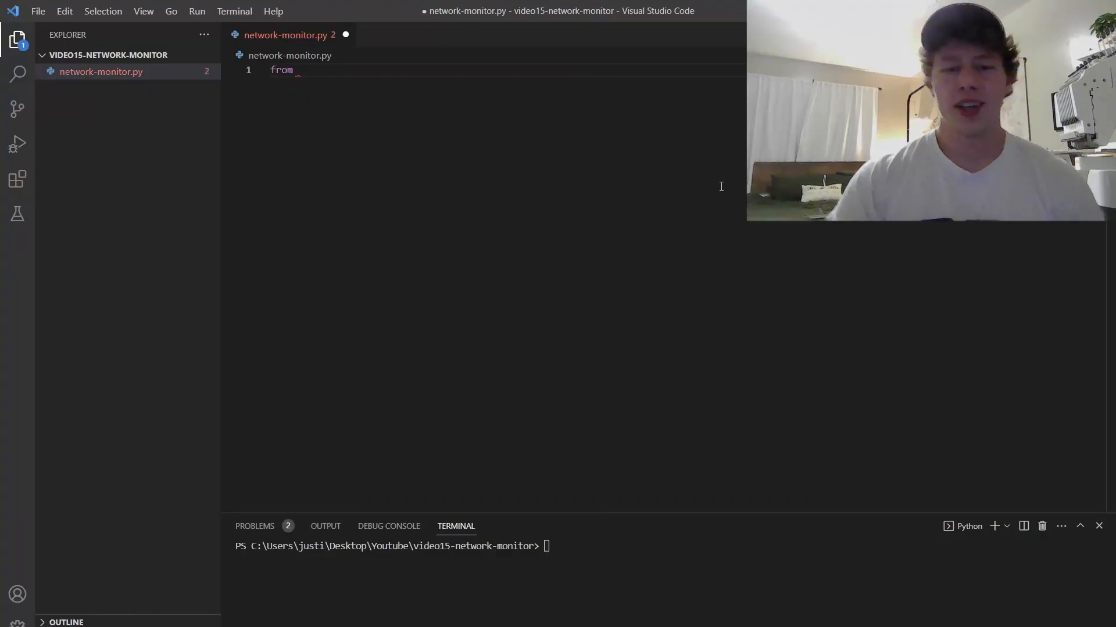
- Import ARP and Ether from scapy.all and give network_scan an __init__ storing the interface
type("scapy.all import ARP, ETHE")
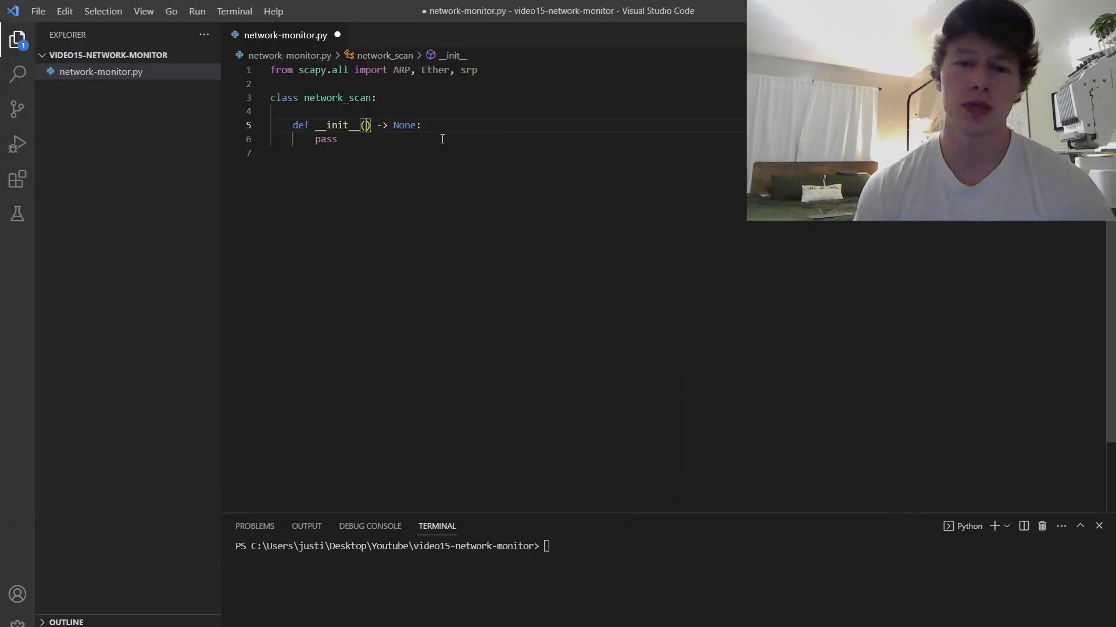
type("self, interface")
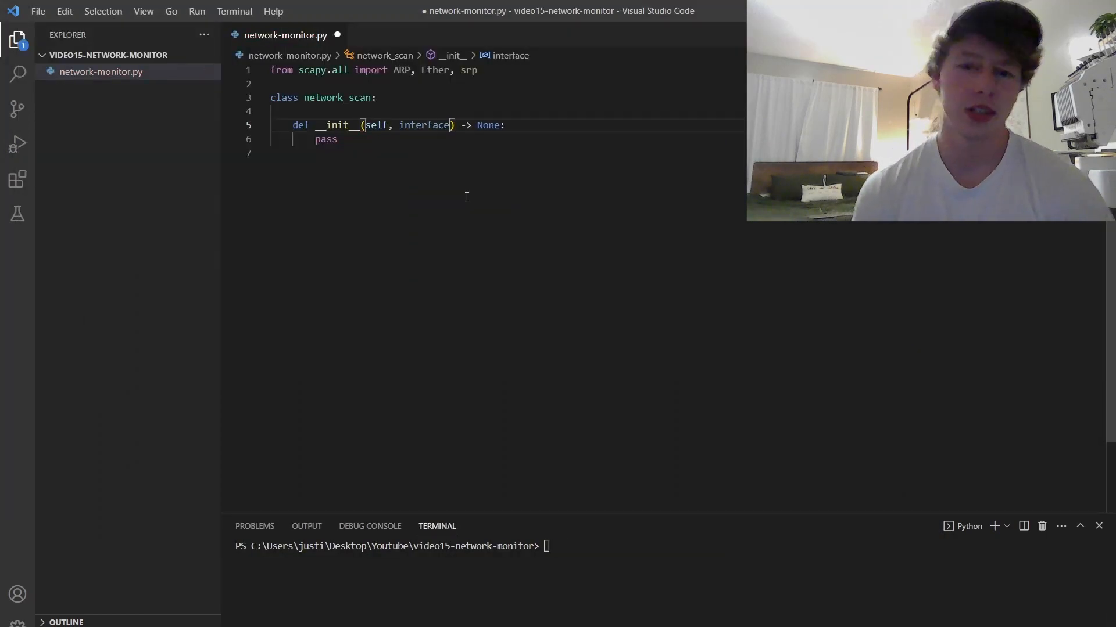
type("self.interface = interface")
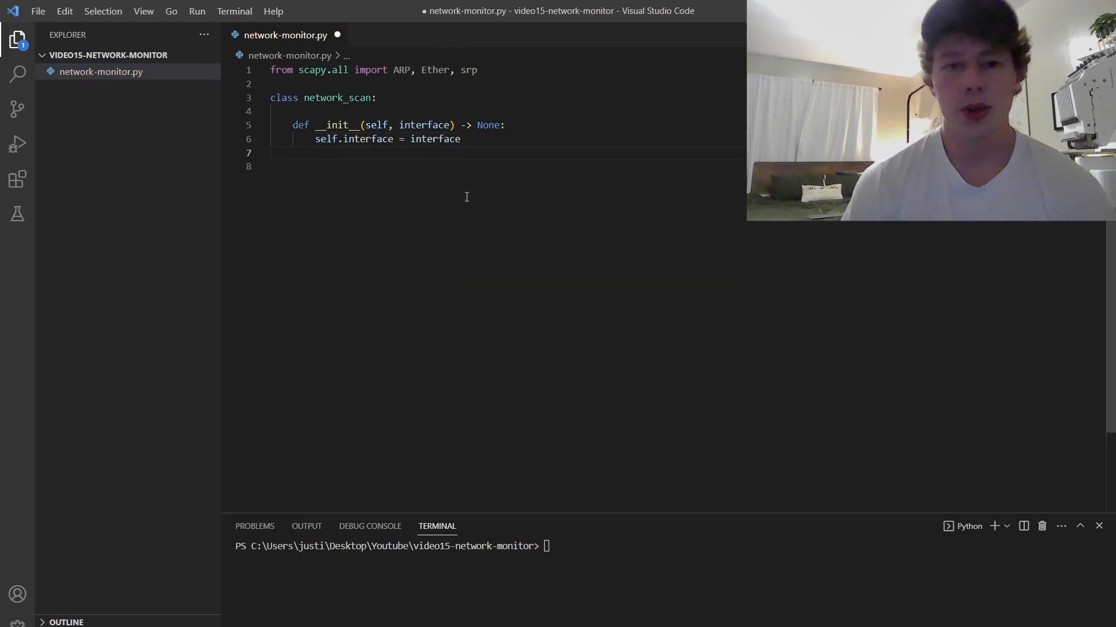
- Define do_scan and start building an ARP request for the interface's /24 network
type("def do_scan(self):")
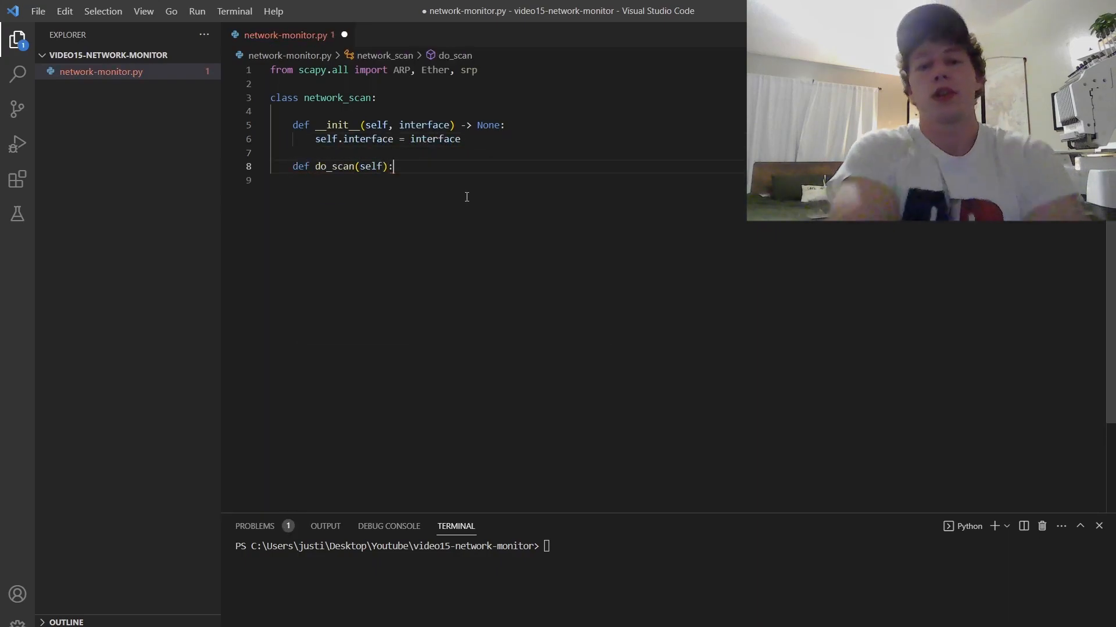
key("Return")
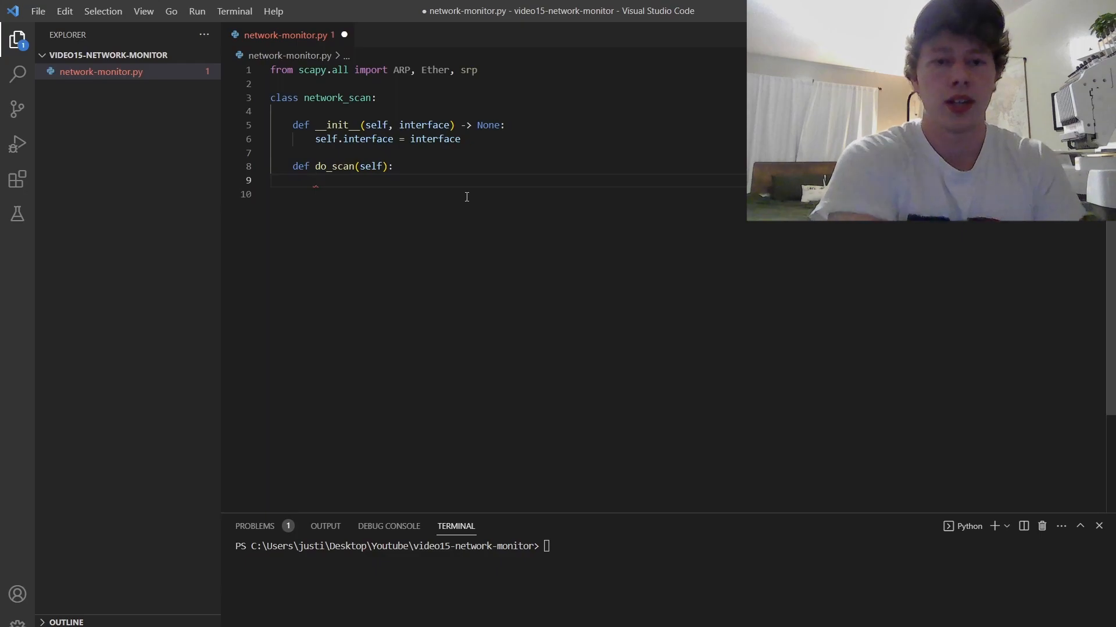
type("arp_request = ARP(pdst=")
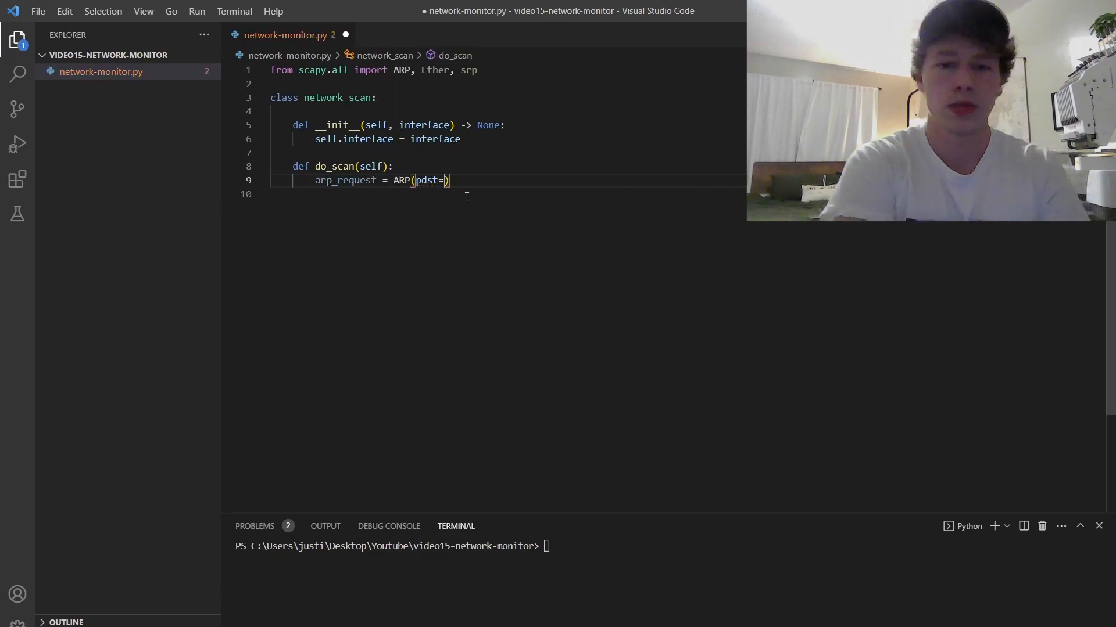
type("f'{self.interface}/24")
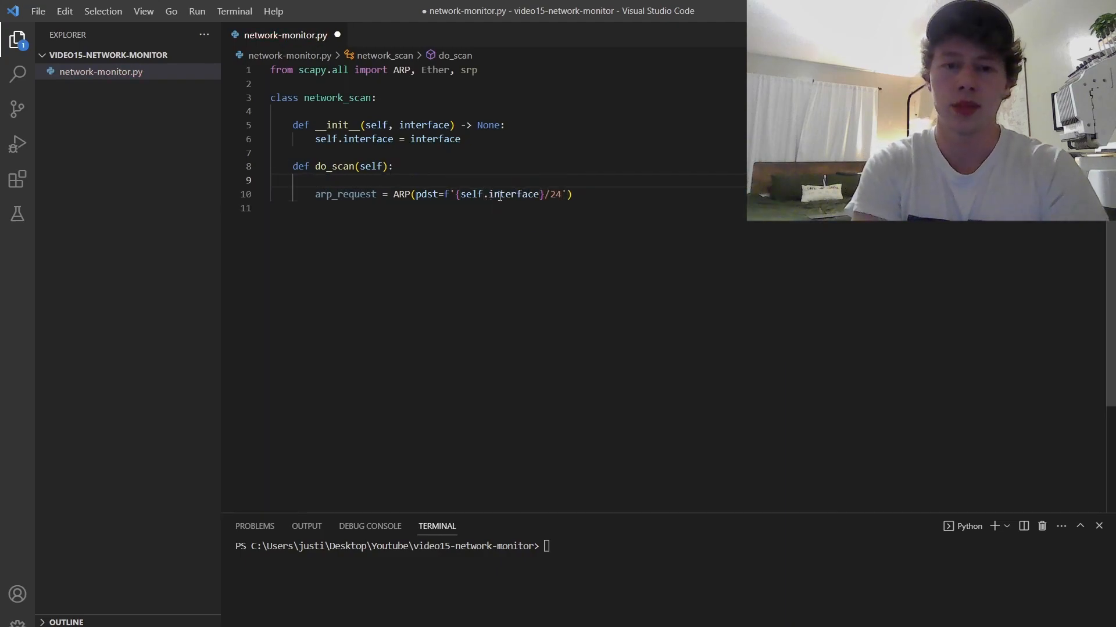
type("arp_r = 24")
type("result = srp(packet, timeout=3")
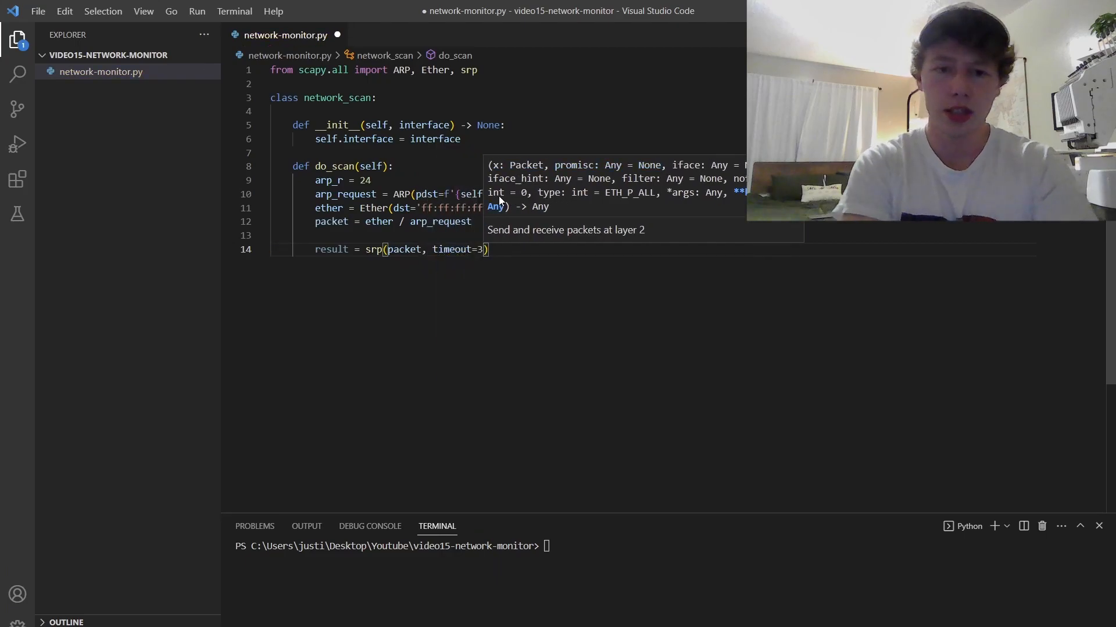
- Finish do_scan: send with srp, collect each received IP/hwsrc pair into devices, and return it
type(", verbose=0)[0]")
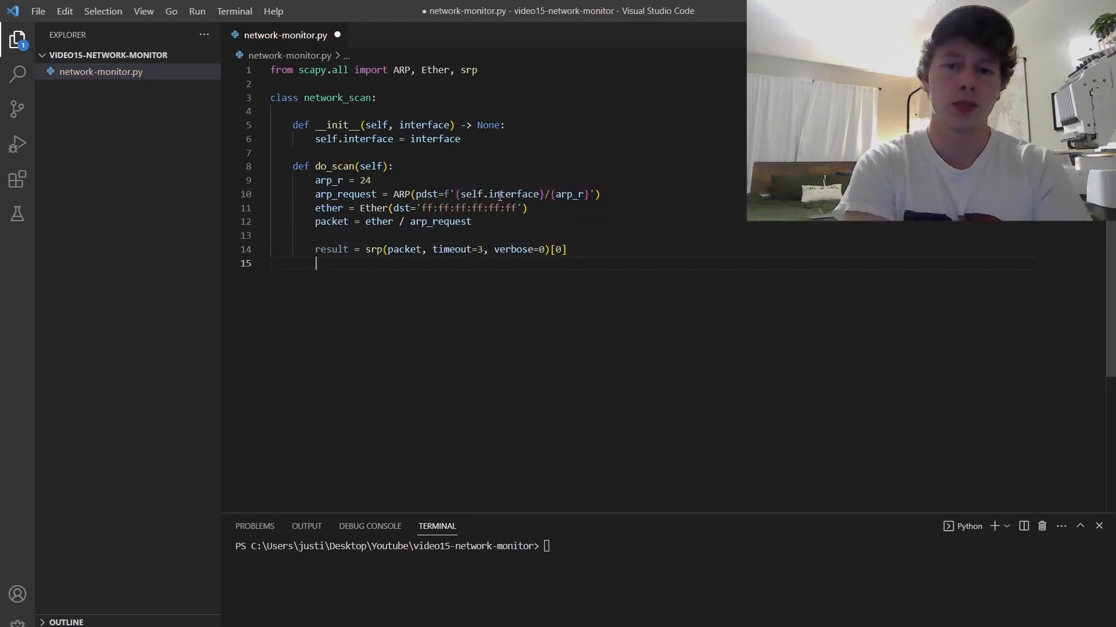
type("devices = []")
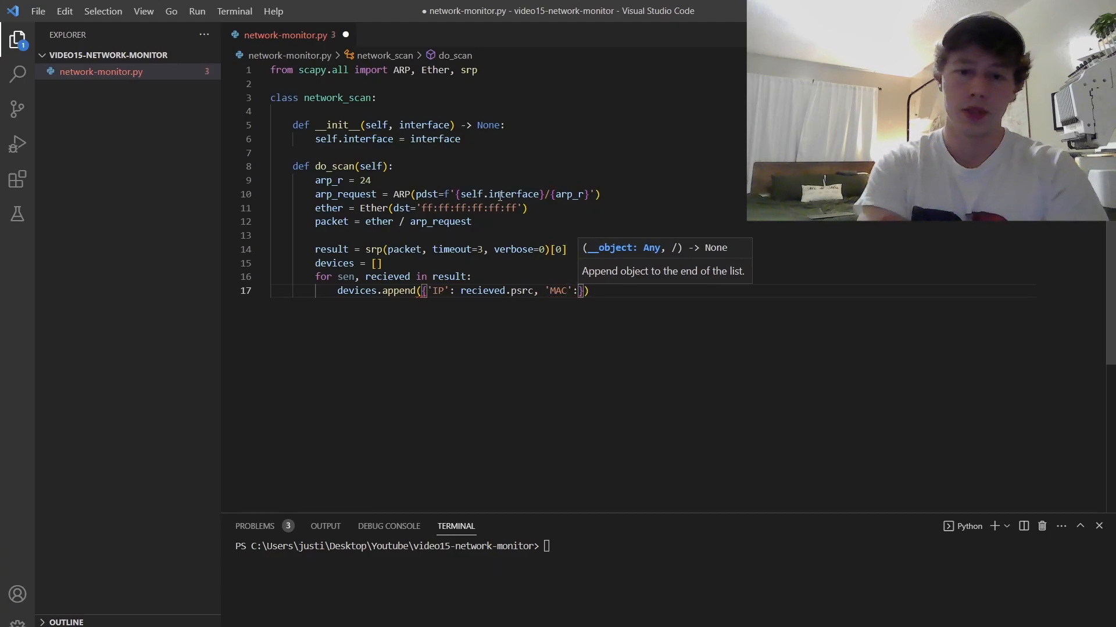
type("recieved.hwsrc})")
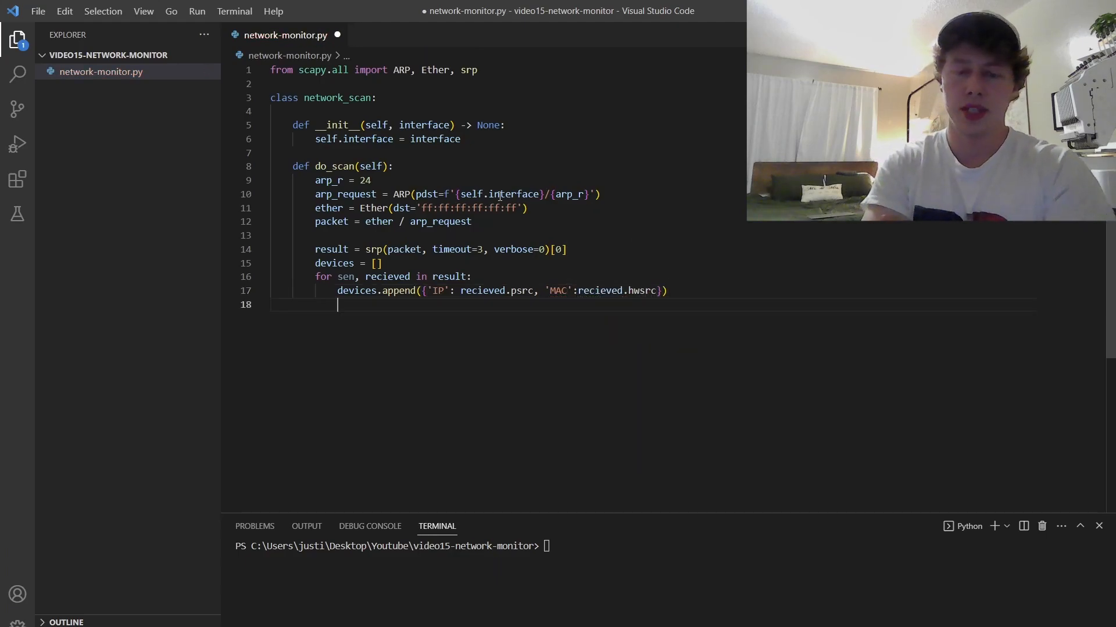
type("return devices")
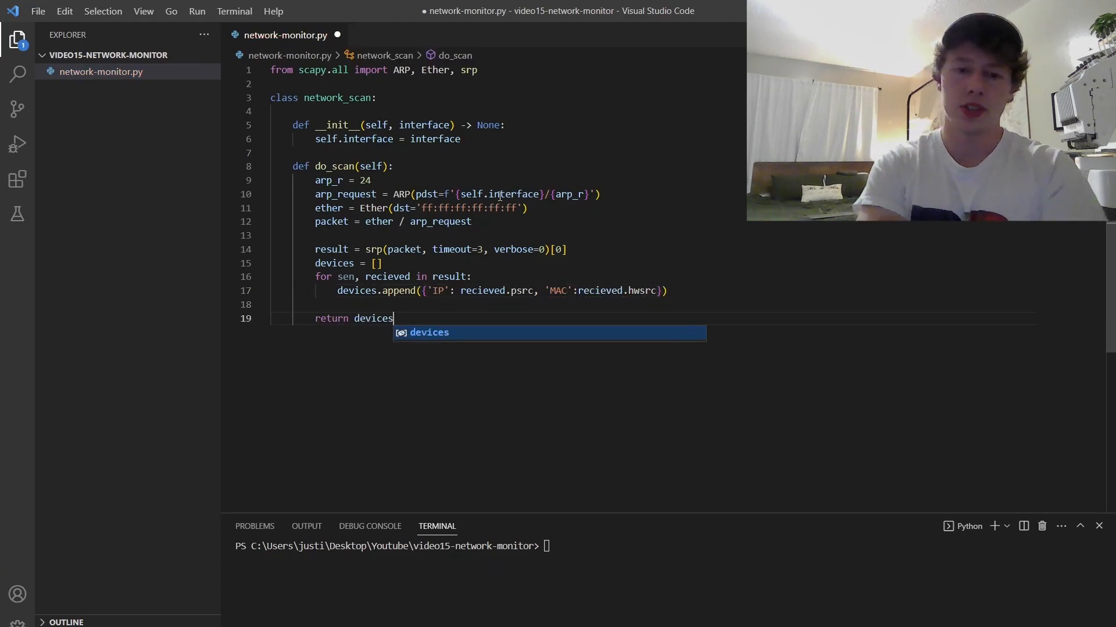
- Store devices in the constructor and add a __main__ block scanning '10.202.96.0'
left_click(460, 139)
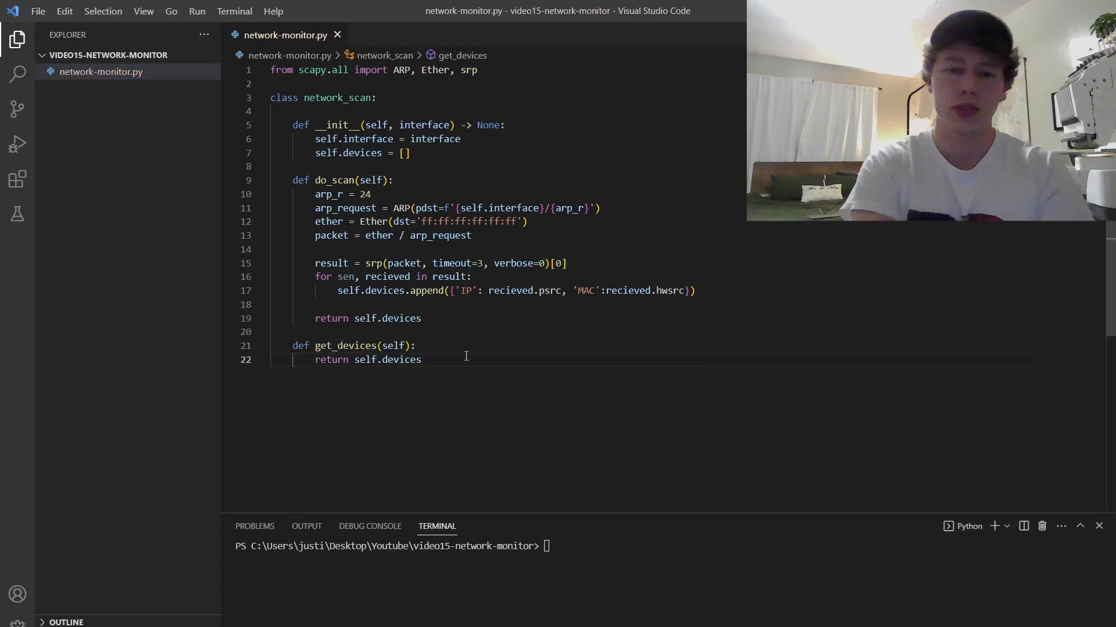
type("if __name__ == \"__m__")
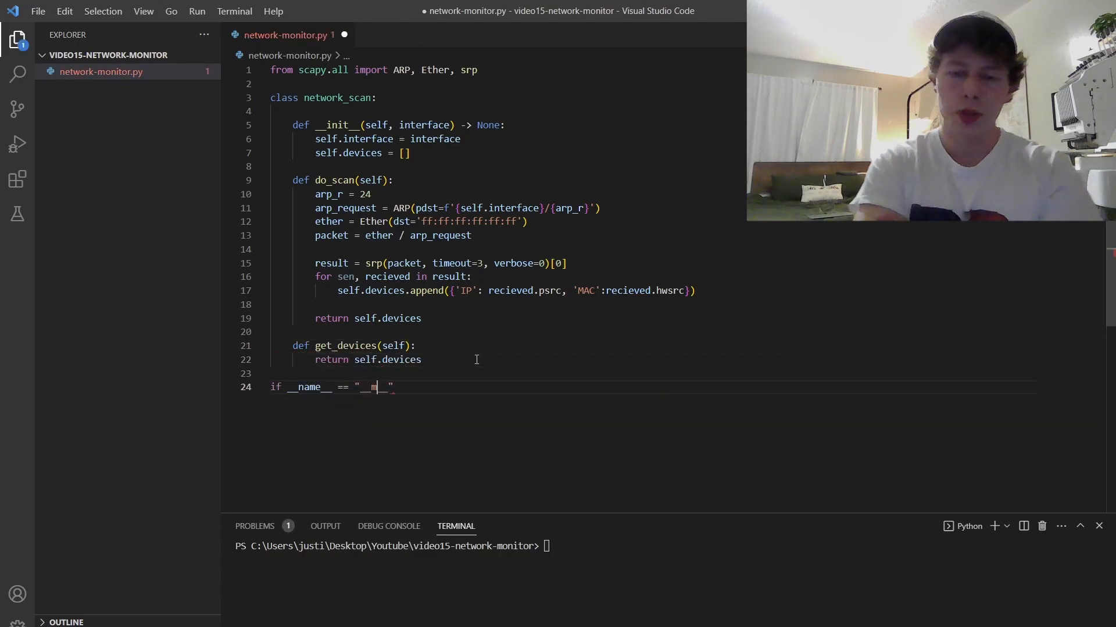
type("s = network_scan()")
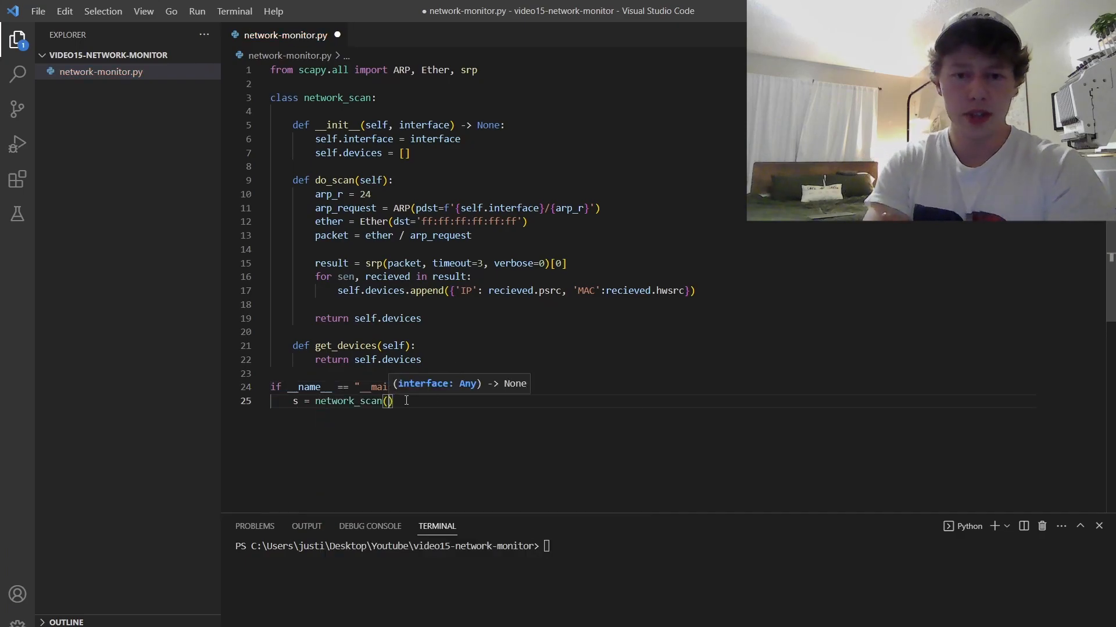
type("'10.202.96.0'")
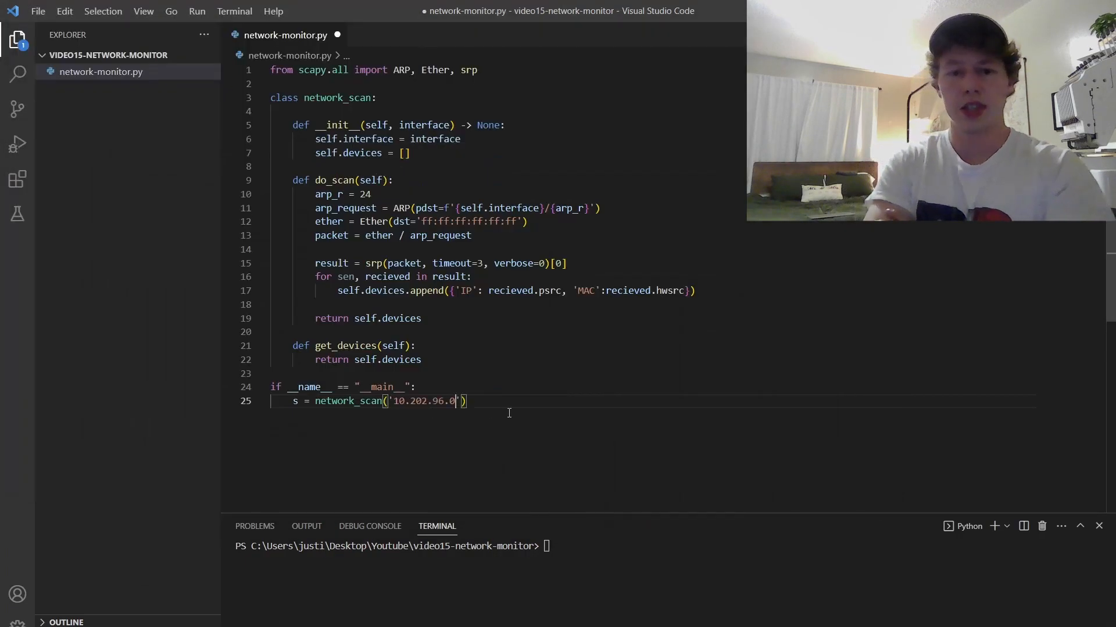
type("s.")
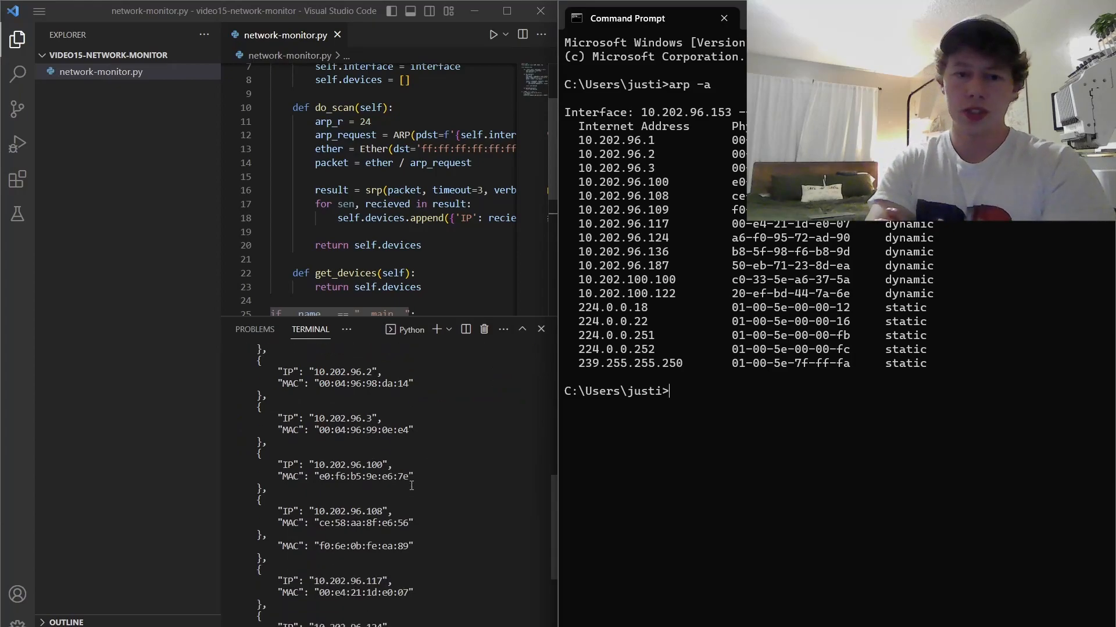
- Run the scanner, compare its IP/MAC output with arp -a, and ping listed addresses
scroll("down", 3)
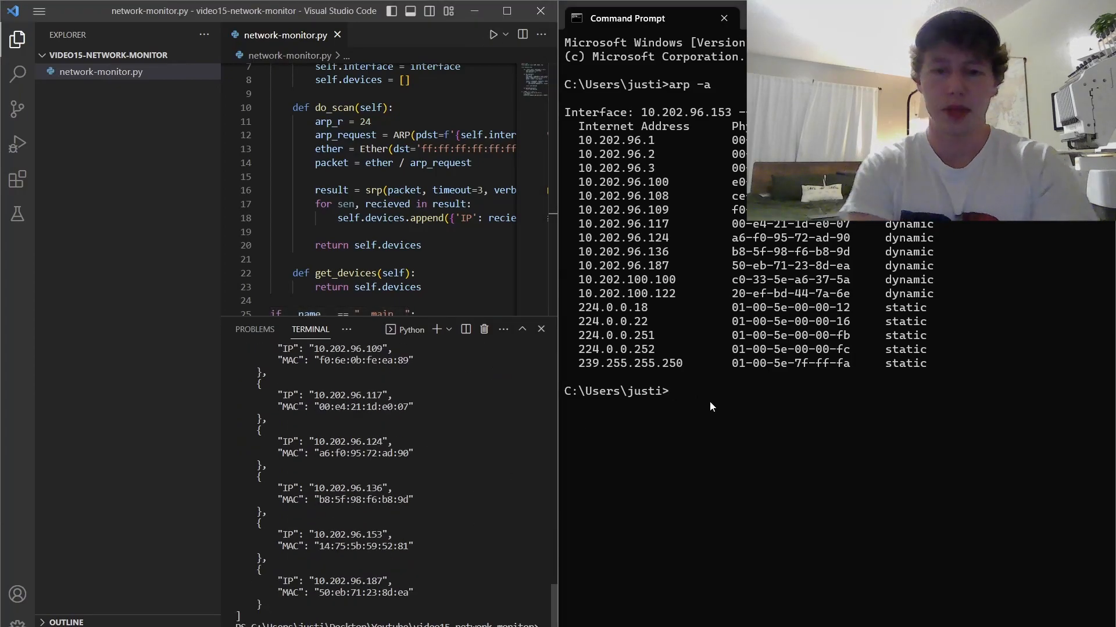
type("ping 10.202.96.100")
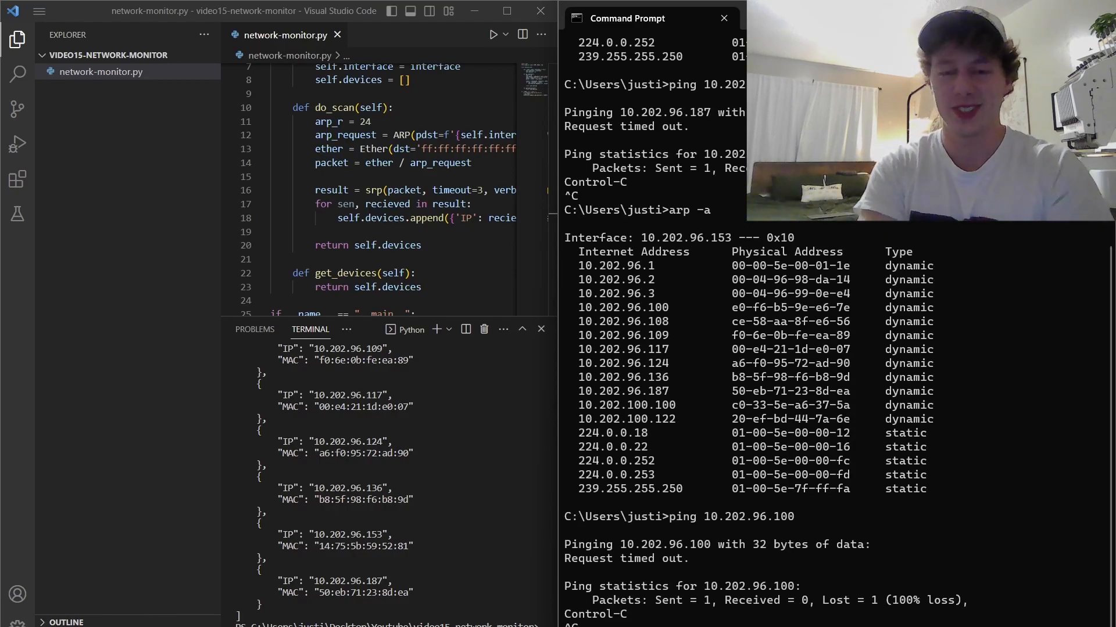
left_click(723, 18)
type("def pretty_print(self, json_data:dict):")
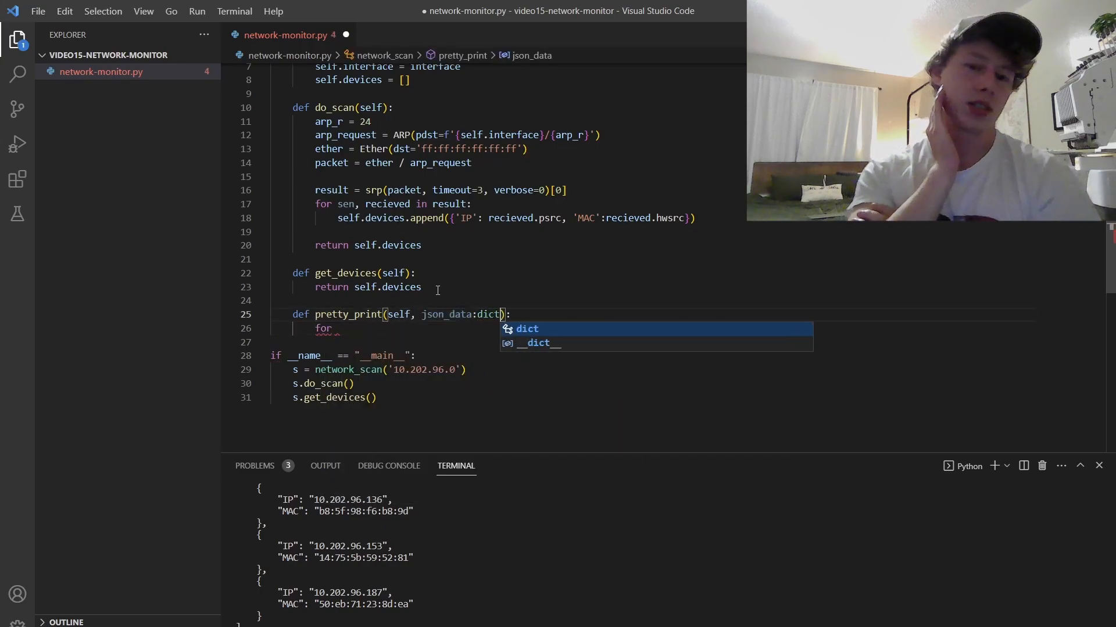
- Write pretty_print(self, json_data: dict) looping over entries and printing IP and MAC tab-separated
type("key, values in json_data:")
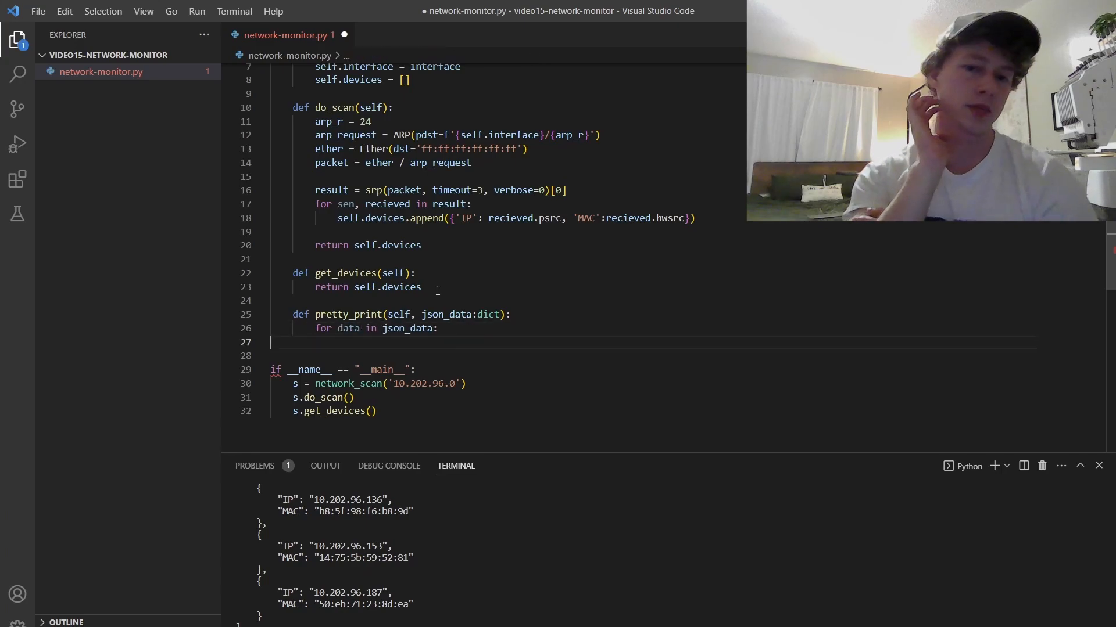
type("print('')")
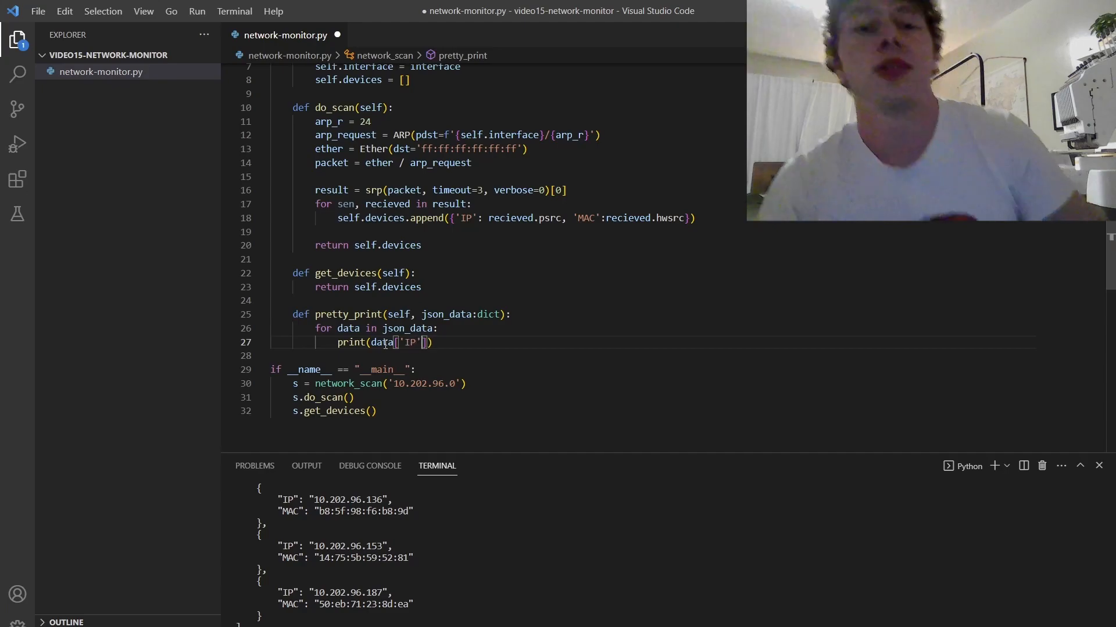
type(", '\\t\\t',")
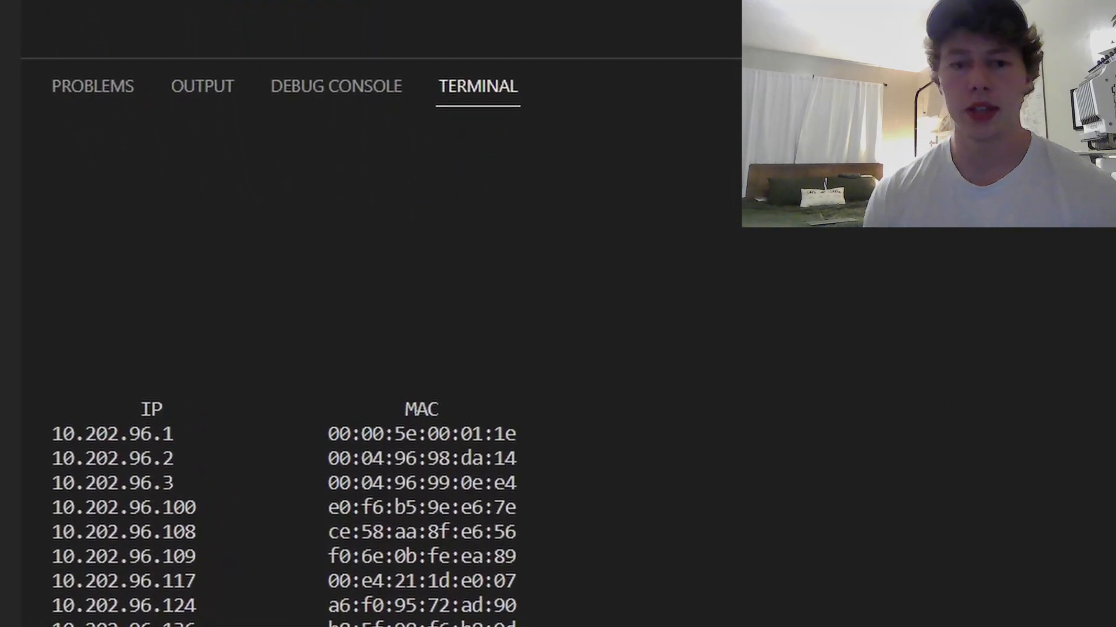
- View the terminal's IP/MAC table, then open the Flask quickstart documentation from Google
scroll("down", 3)
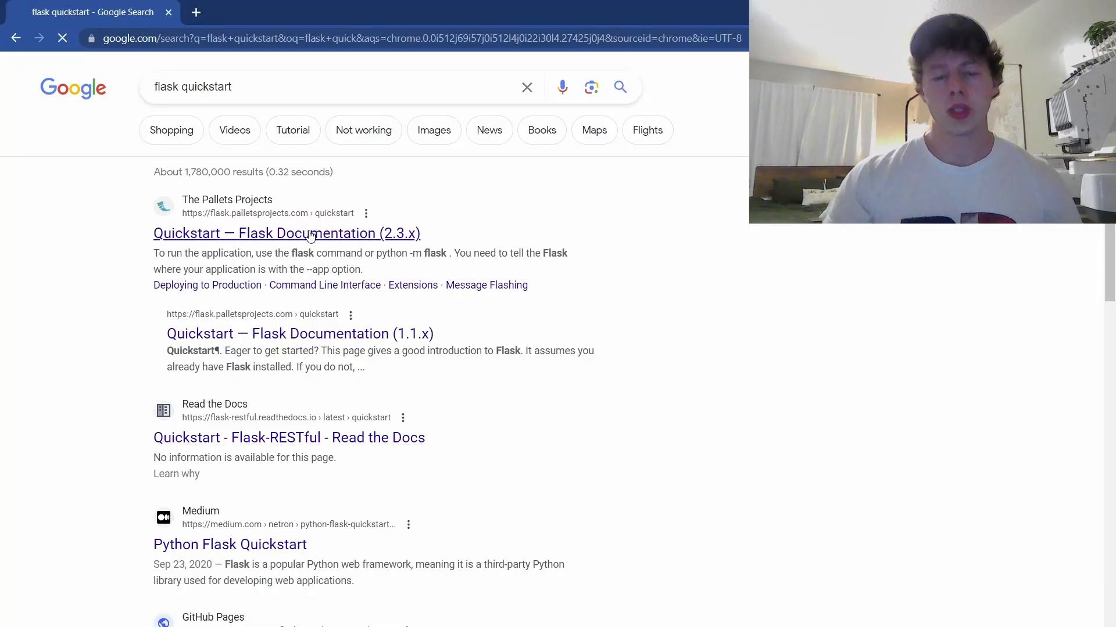
left_click(286, 233)
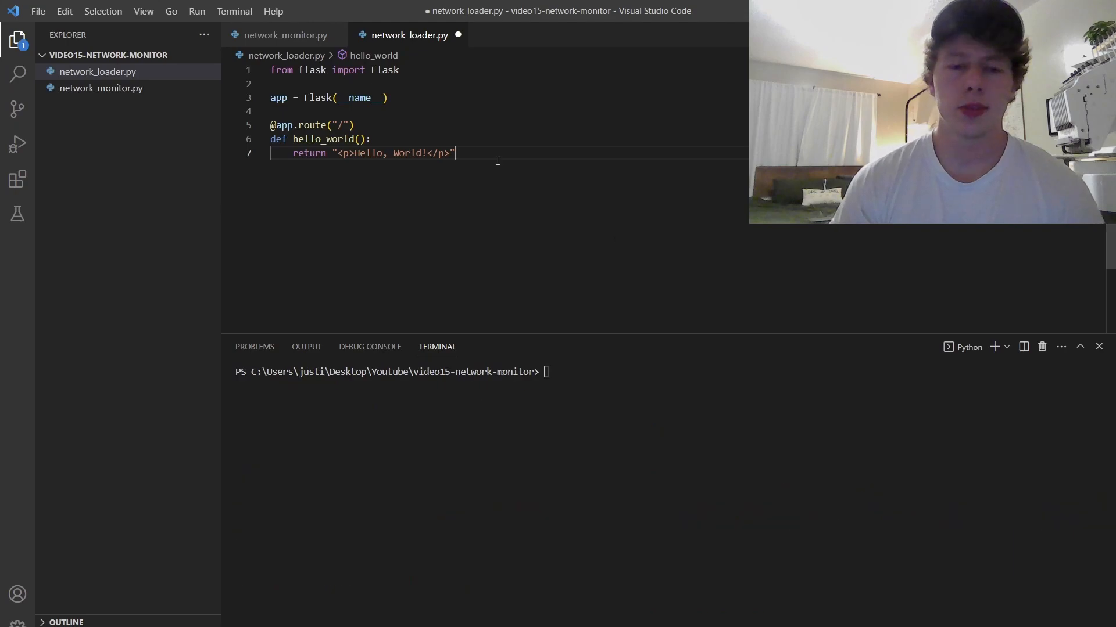
- Add `if __name__ == "__main__": app.run()` to network_loader.py, run the server, and begin an import
type("if __name__ == \"__main__\":")
type("app.run(")
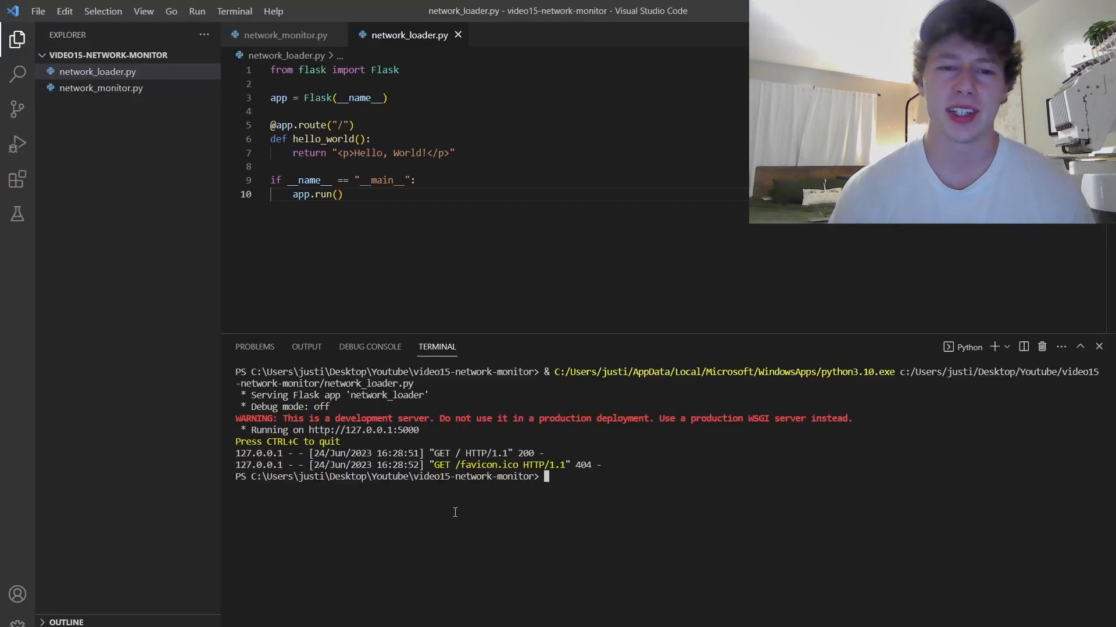
type("import n")
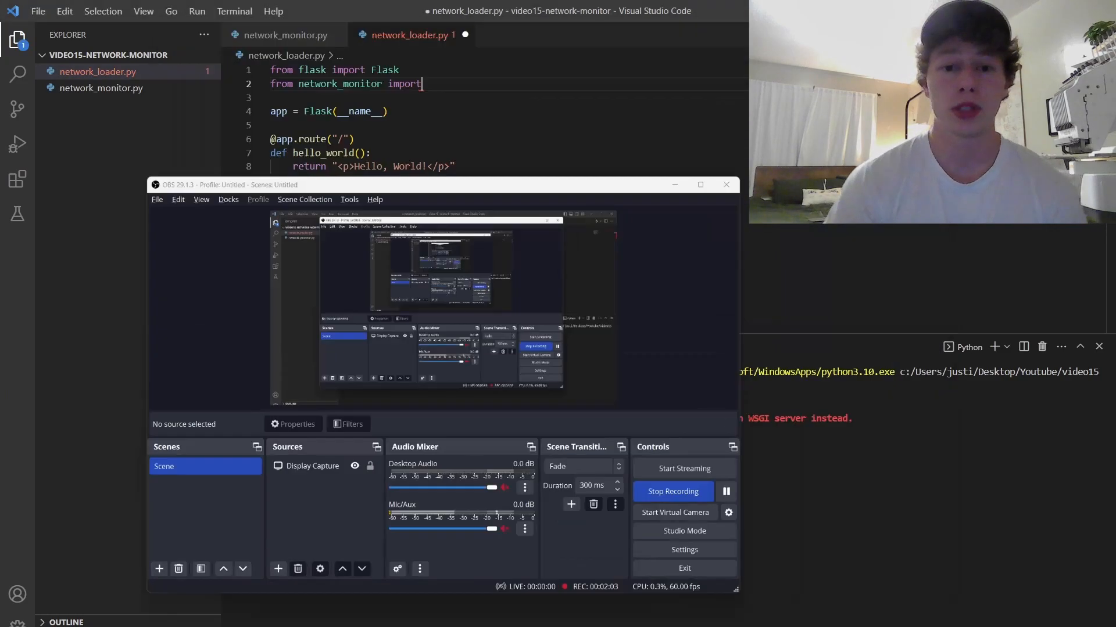
- Copy the network_scan, do_scan and get_devices calls from network_monitor.py into the hello_world route
left_click(285, 35)
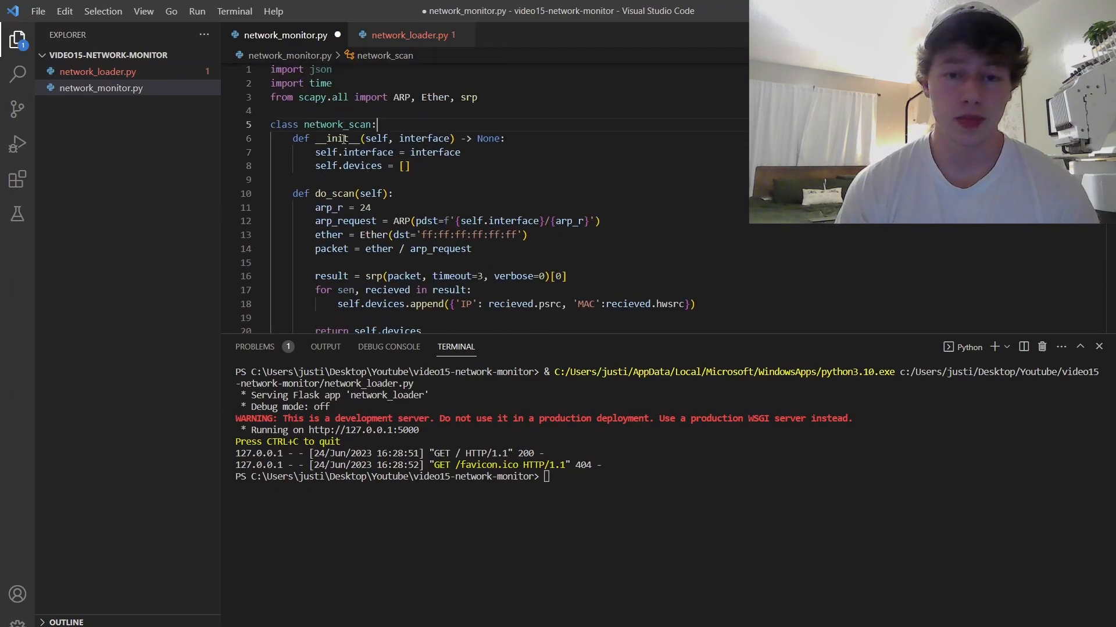
scroll("down", 3)
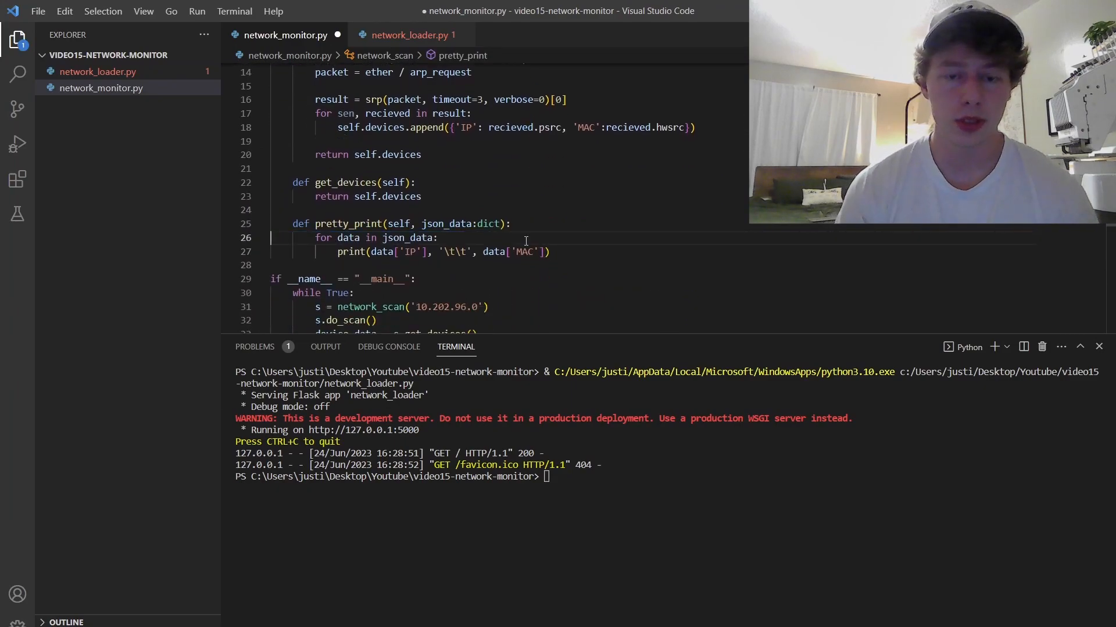
left_click(409, 35)
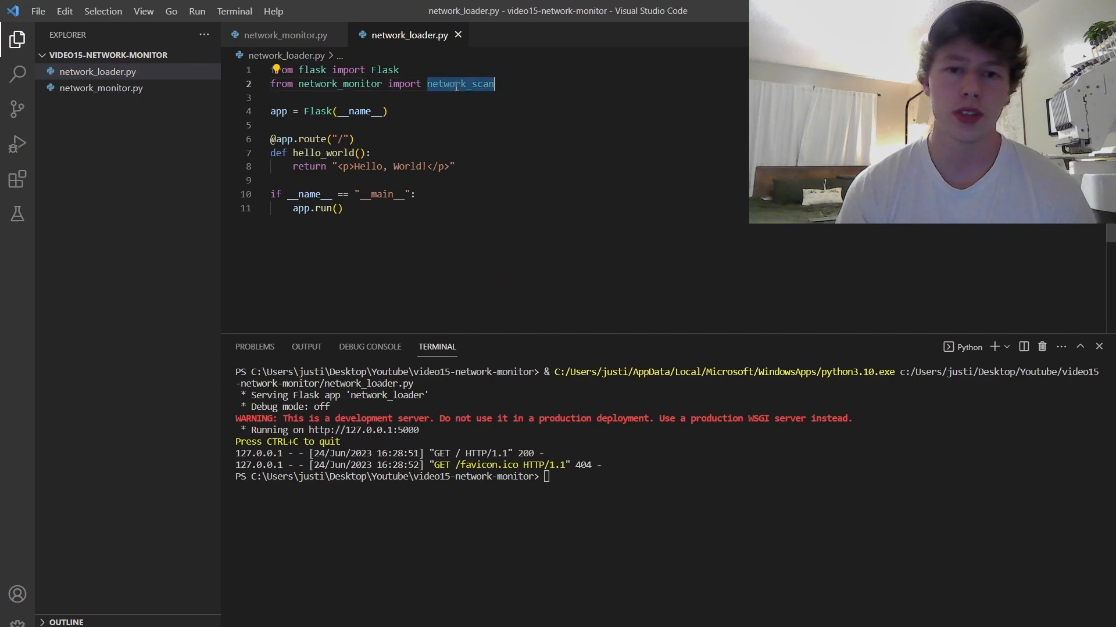
left_click(285, 34)
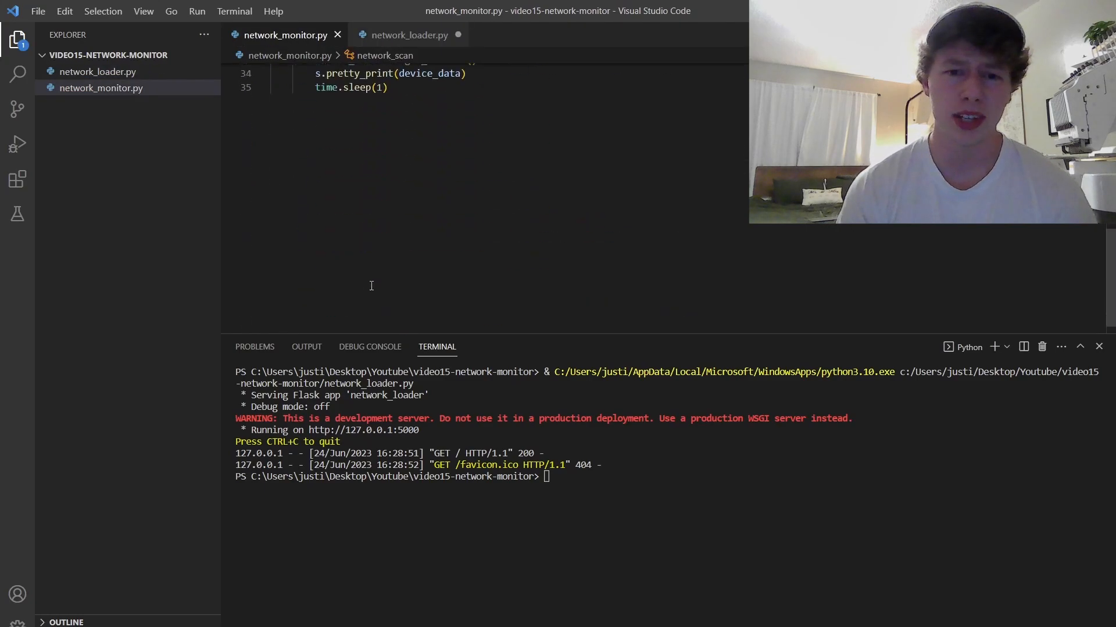
left_click(408, 35)
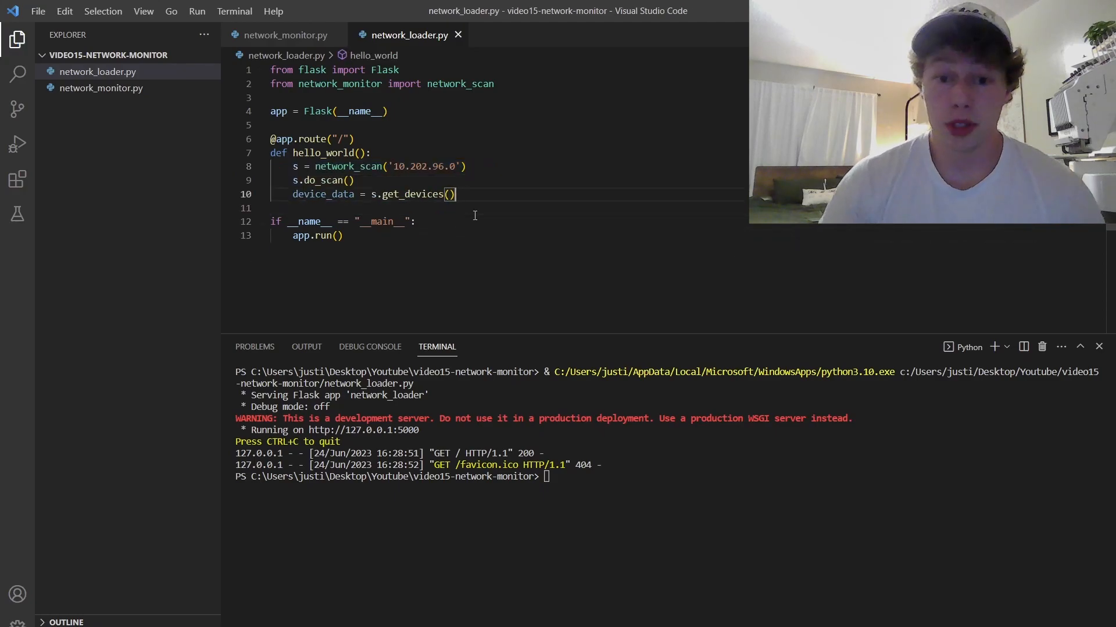
left_click(284, 35)
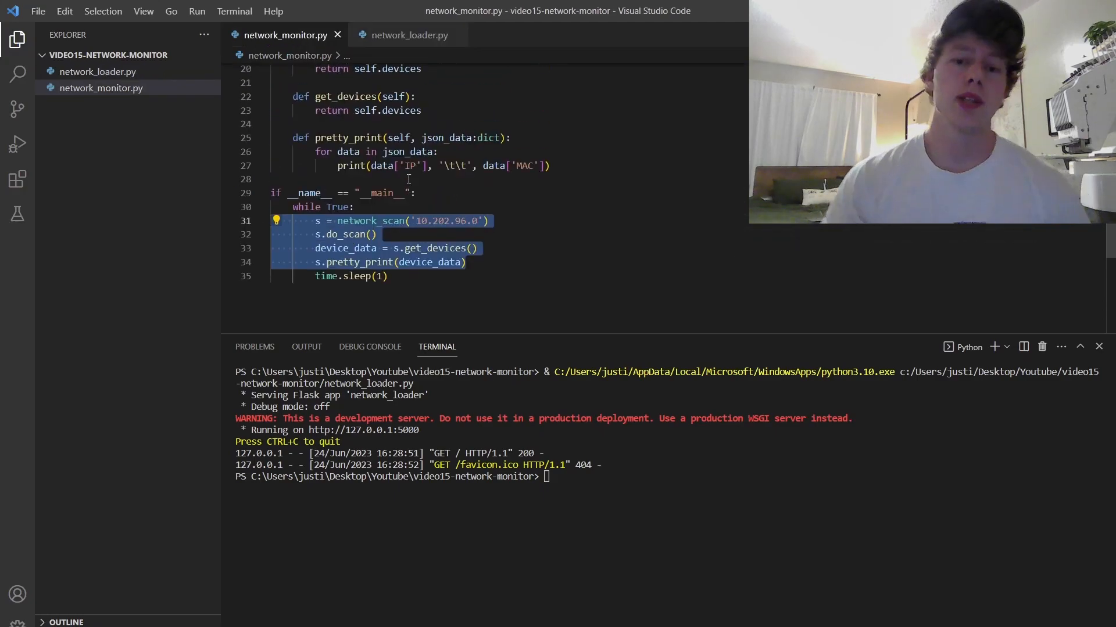
left_click(409, 35)
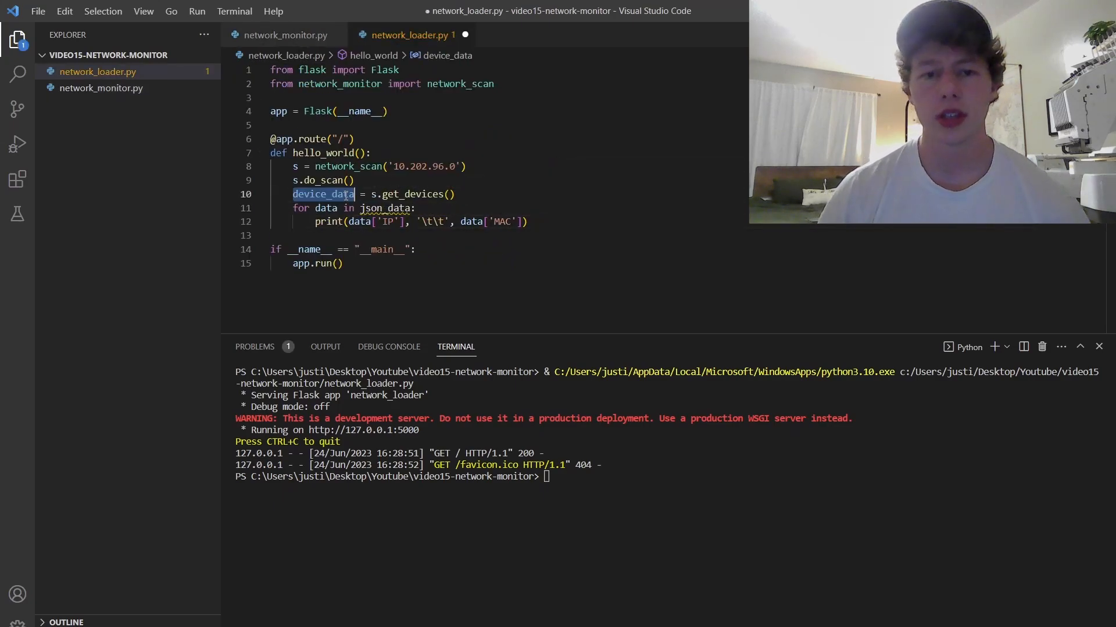
mouse_move(328, 222)
type("et_str = ")
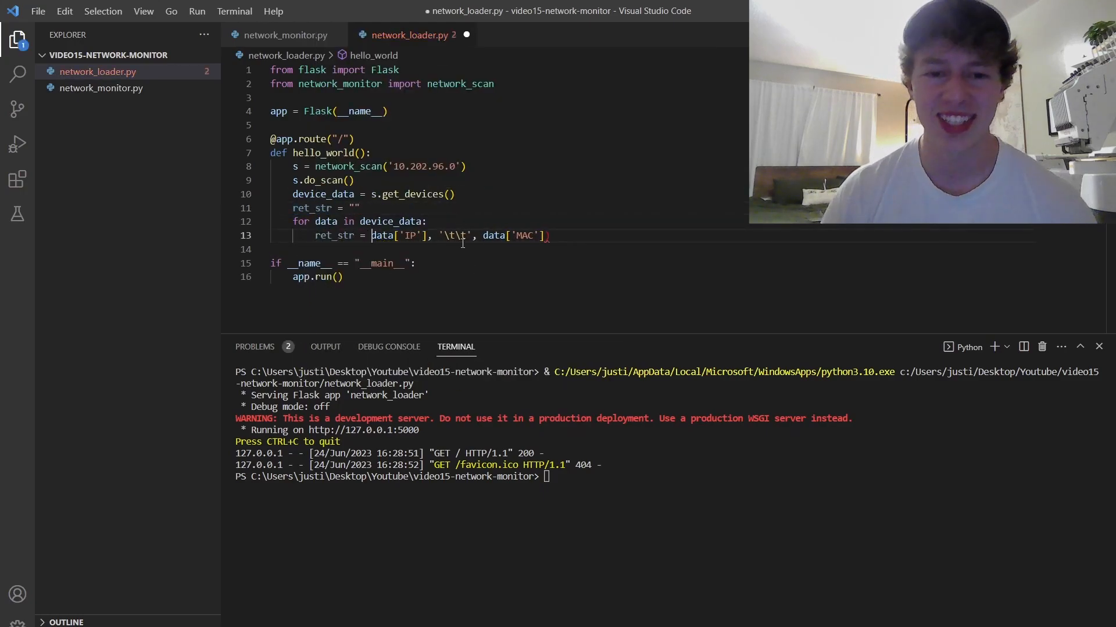
- Append each device's IP and MAC to ret_str in the loop, then start the return statement
type(", '/n'")
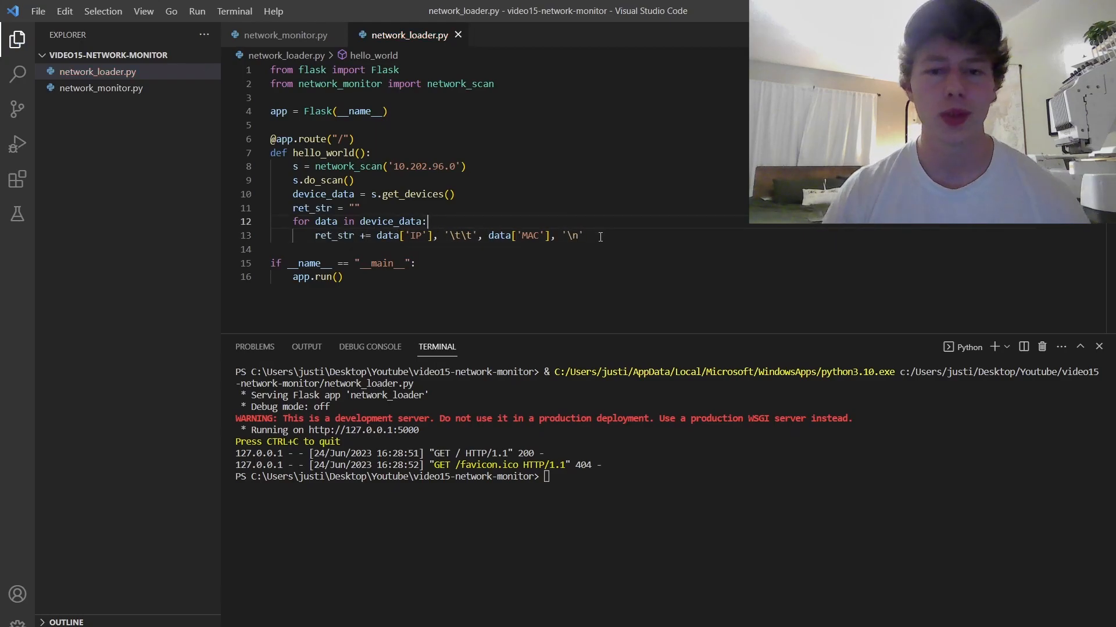
type("return")
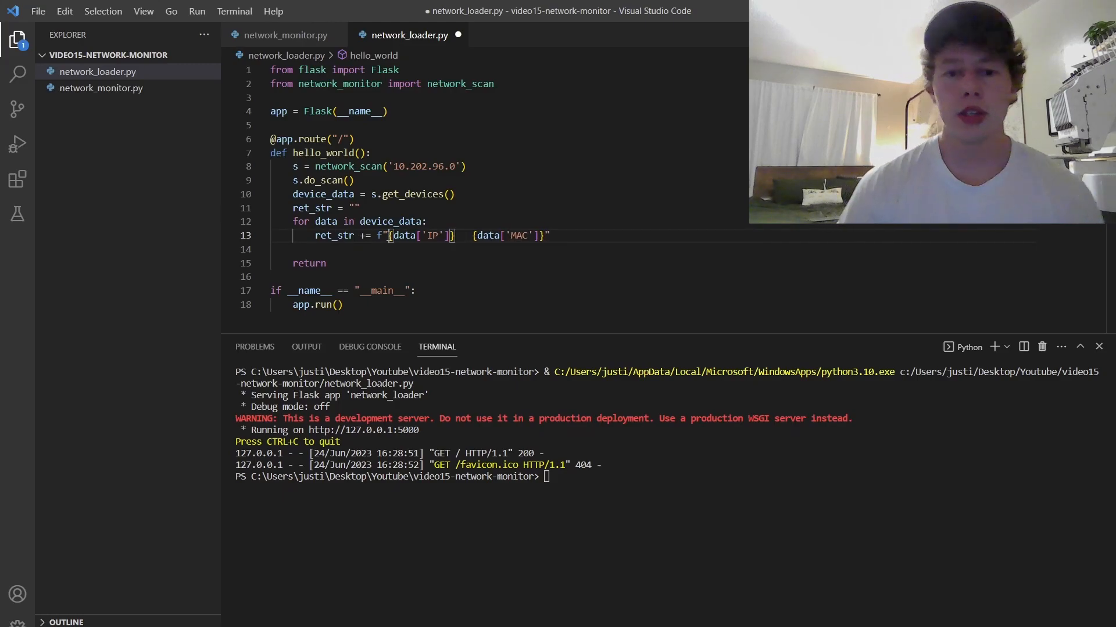
- Wrap the device list in h3 tags under a dark-green 'Network Monitor' h1 heading
type("<p>")
left_click(649, 249)
type("ret_str +=")
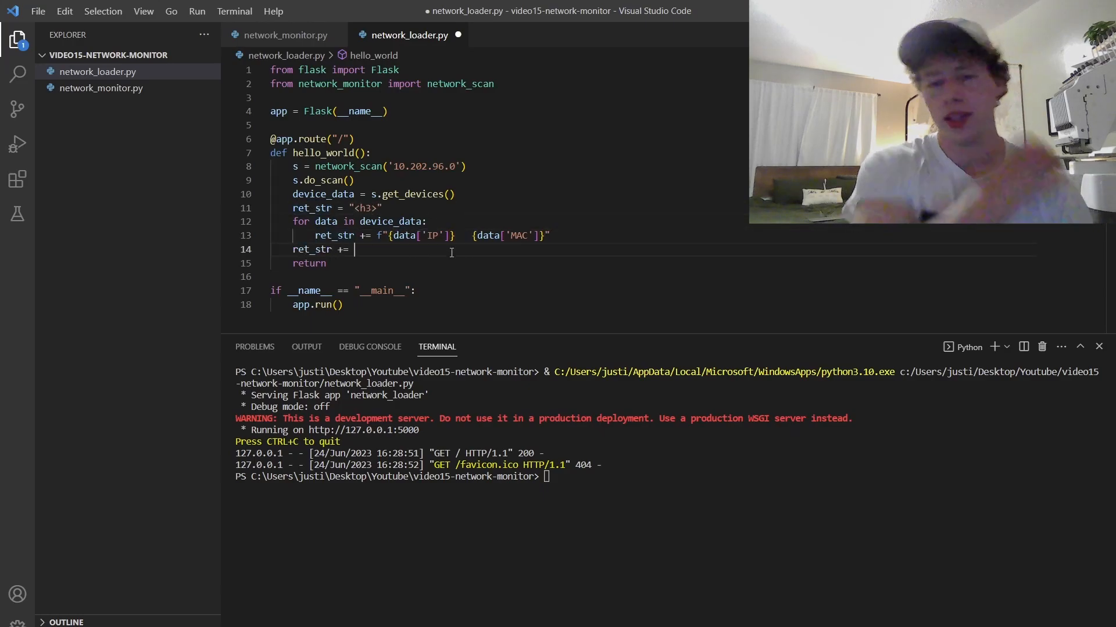
type("\"</h3>\"")
left_click(337, 208)
type("1>Network</h1><h")
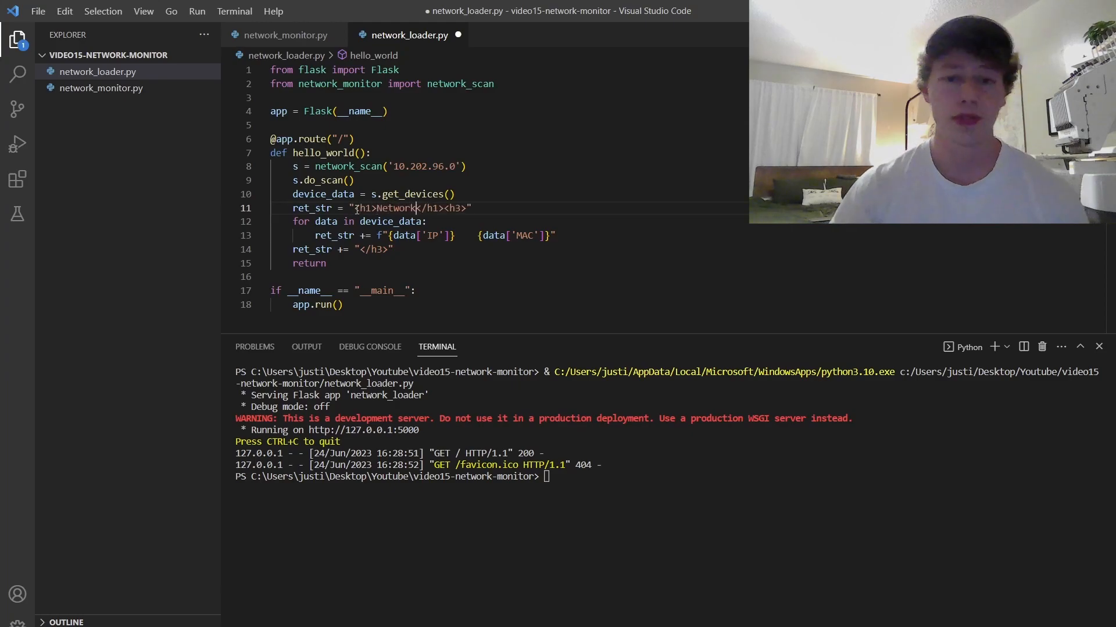
type("style=\"\"")
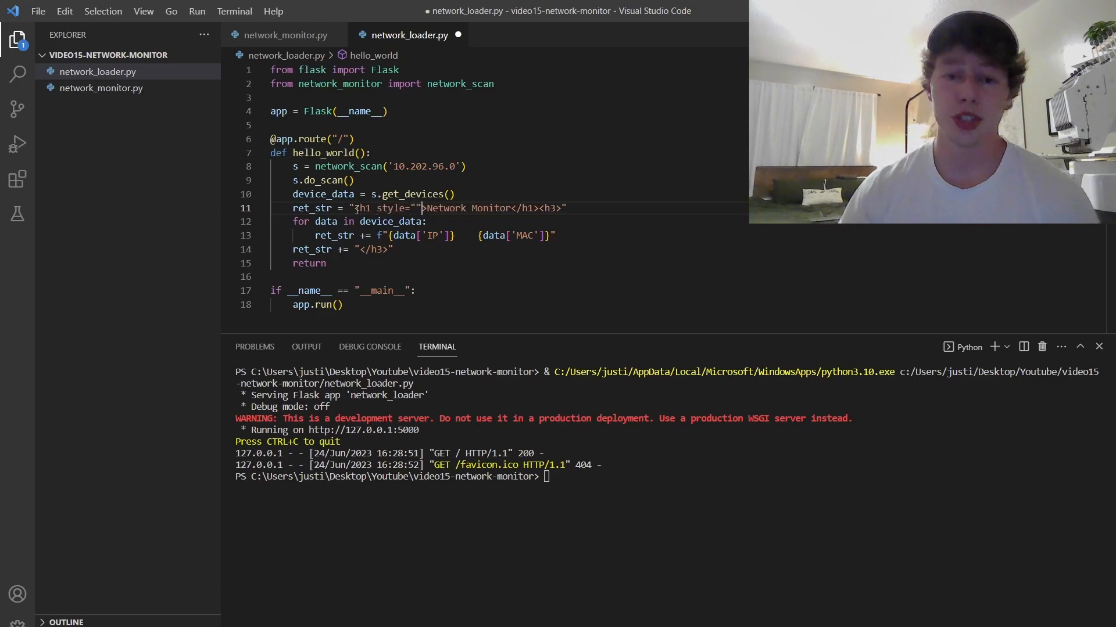
type("color: ;'")
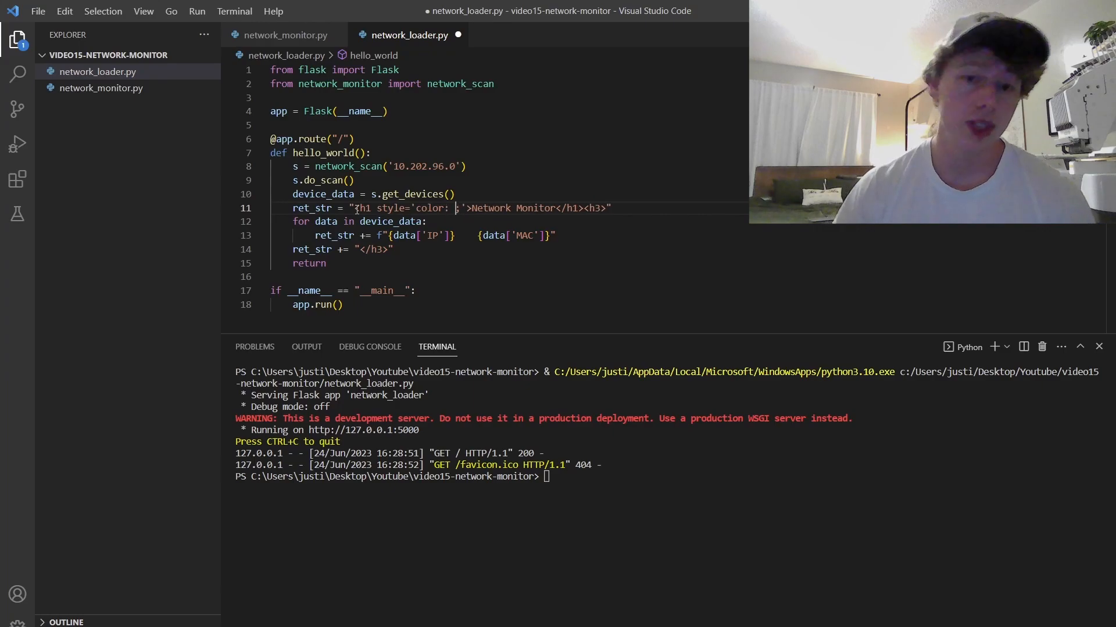
type("dark-")
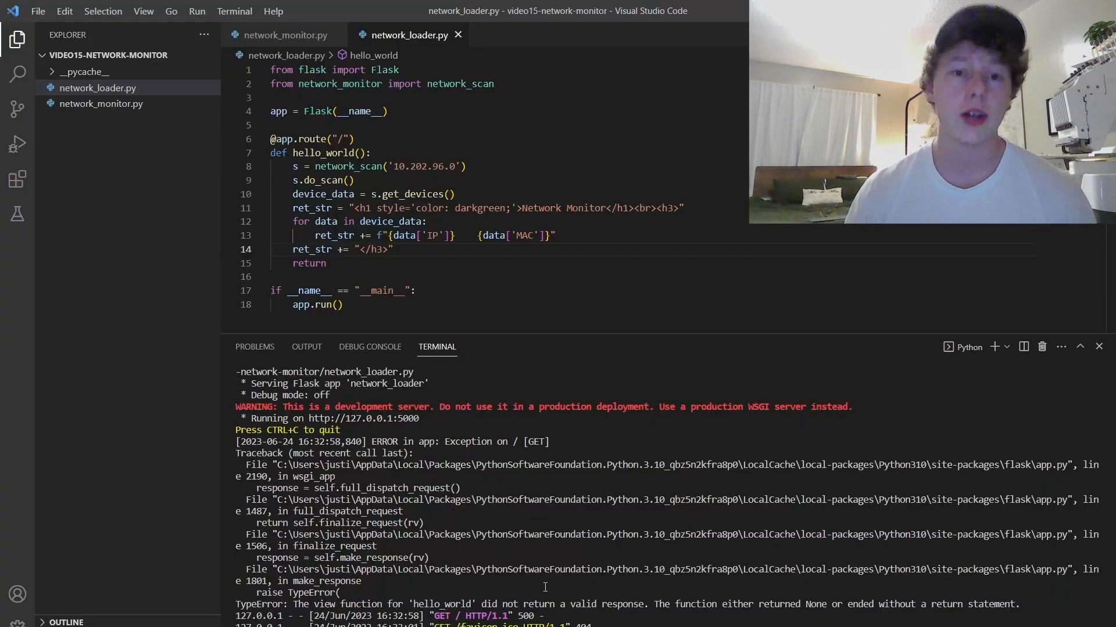
- Return ret_str, separating each IP and MAC with &nbsp; spaces and ending each device with <br>
type("ret_str")
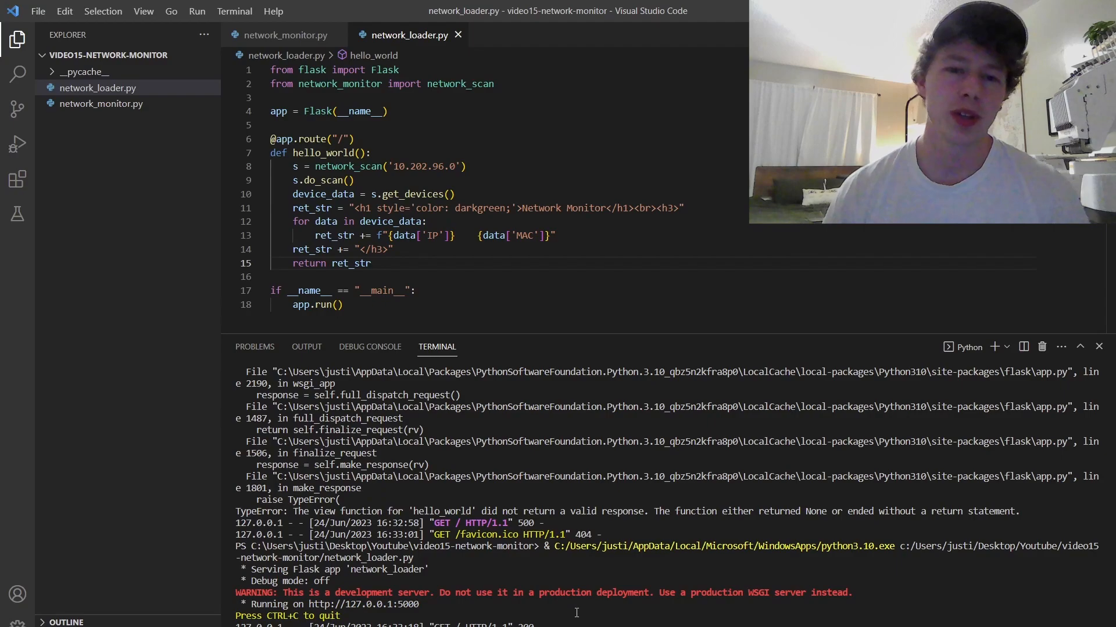
left_click(463, 235)
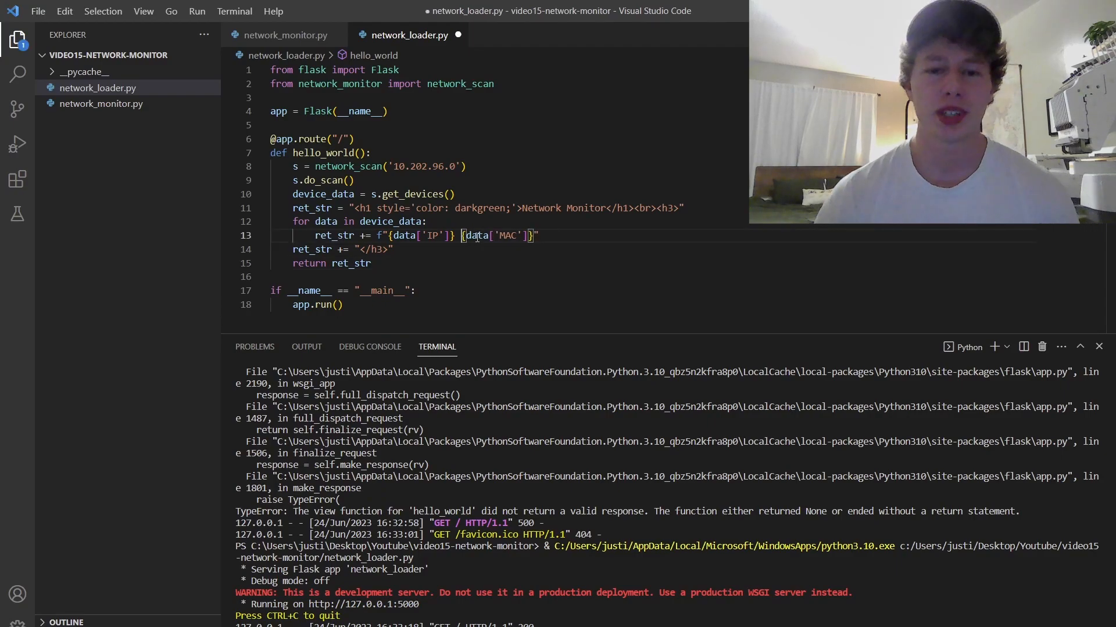
type("&nbsp;")
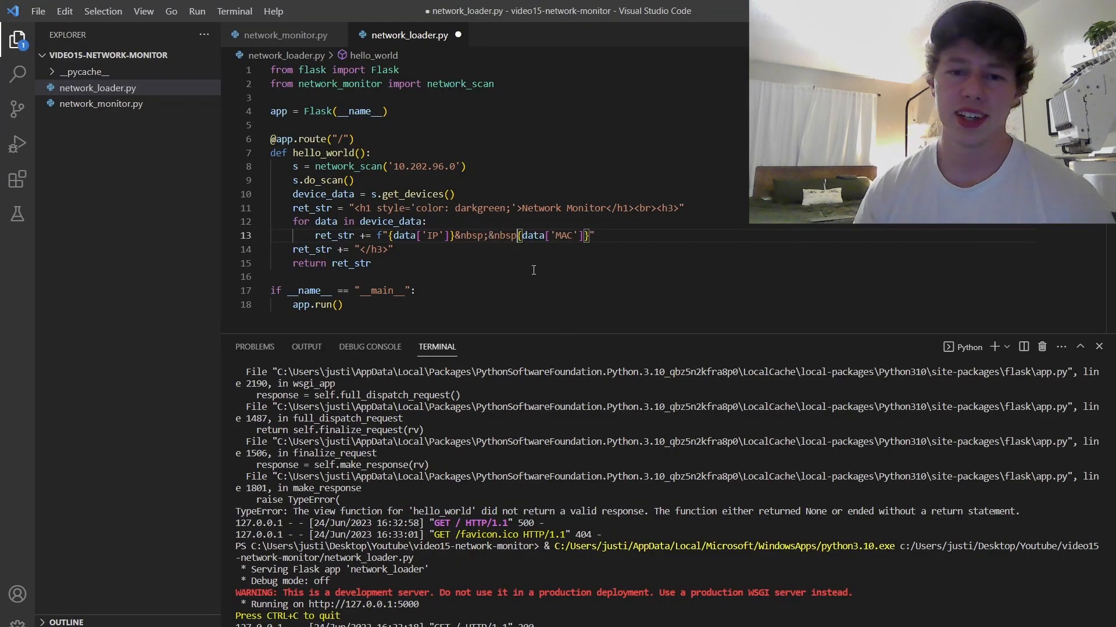
type("&nbsp;")
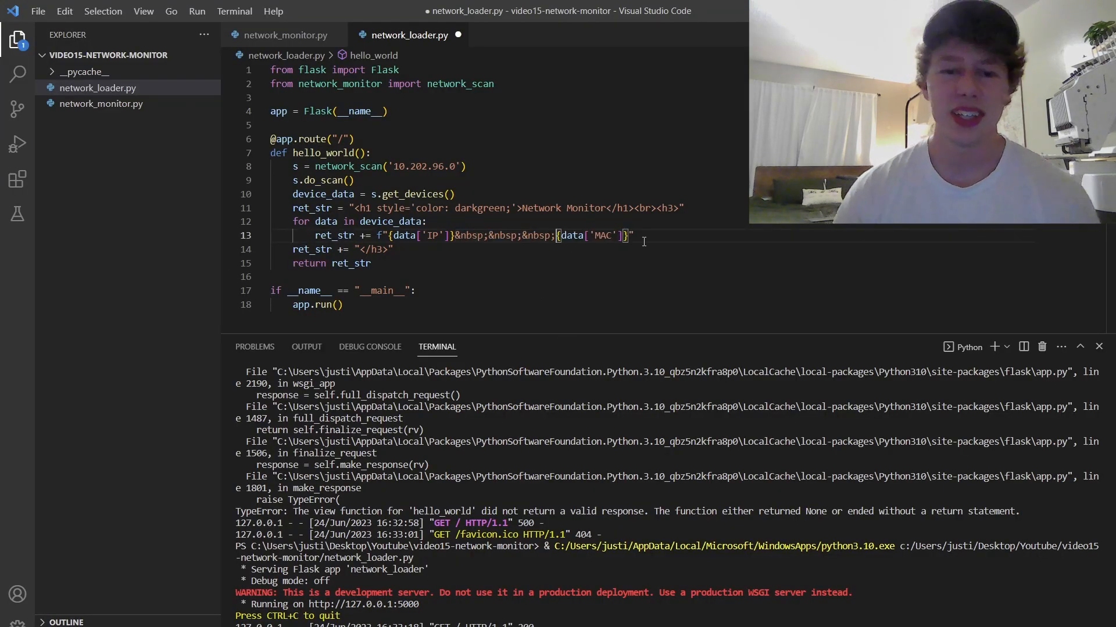
type("<br>")
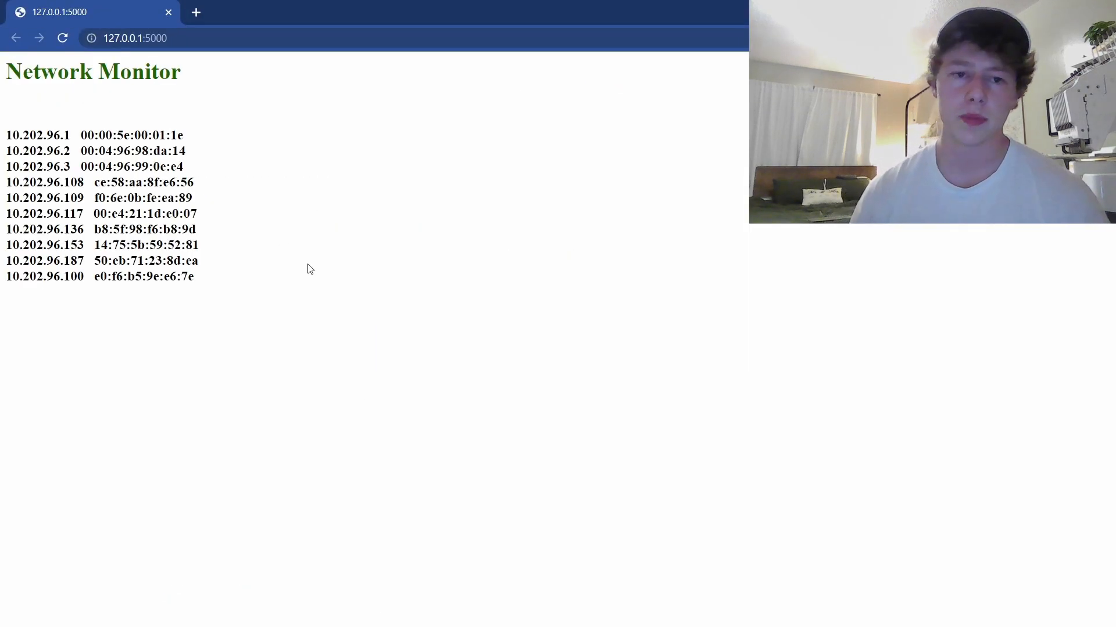
- Open a new Chrome tab beside the Network Monitor page to search for help
left_click(62, 38)
type("have flask auto refesh endpoint")
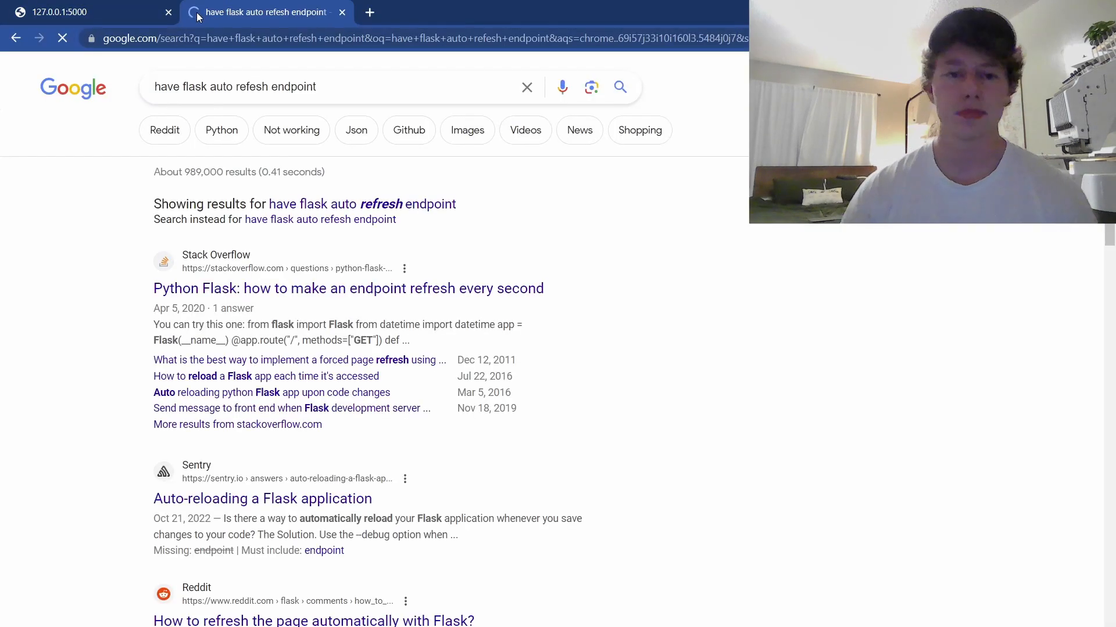
- Copy the Stack Overflow meta refresh tag into ret_str and save the route
left_click(348, 289)
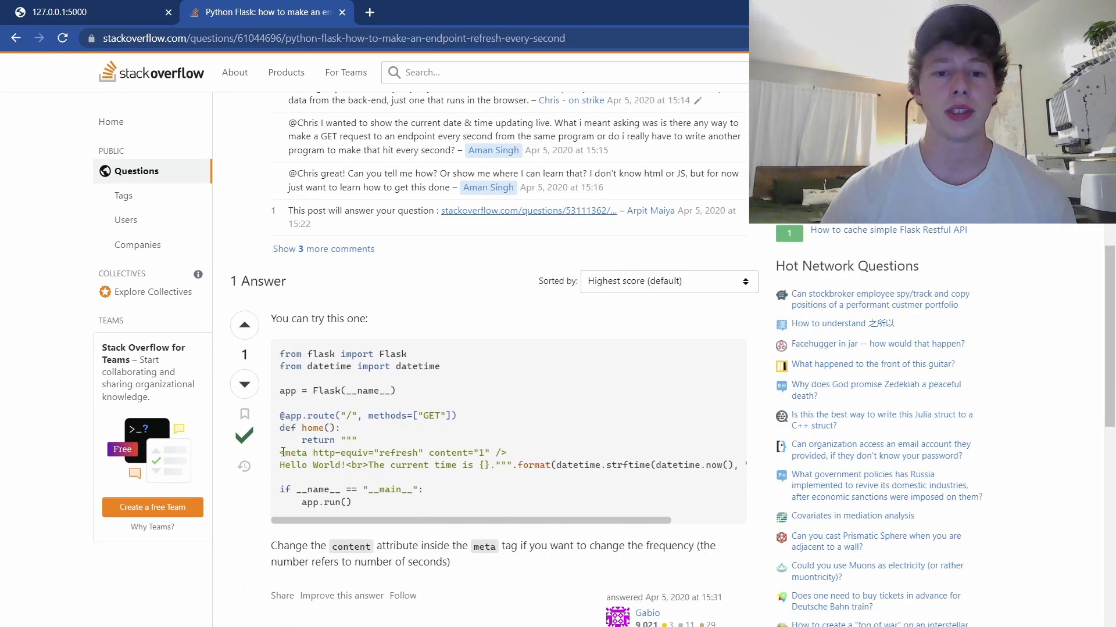
key("alt+tab")
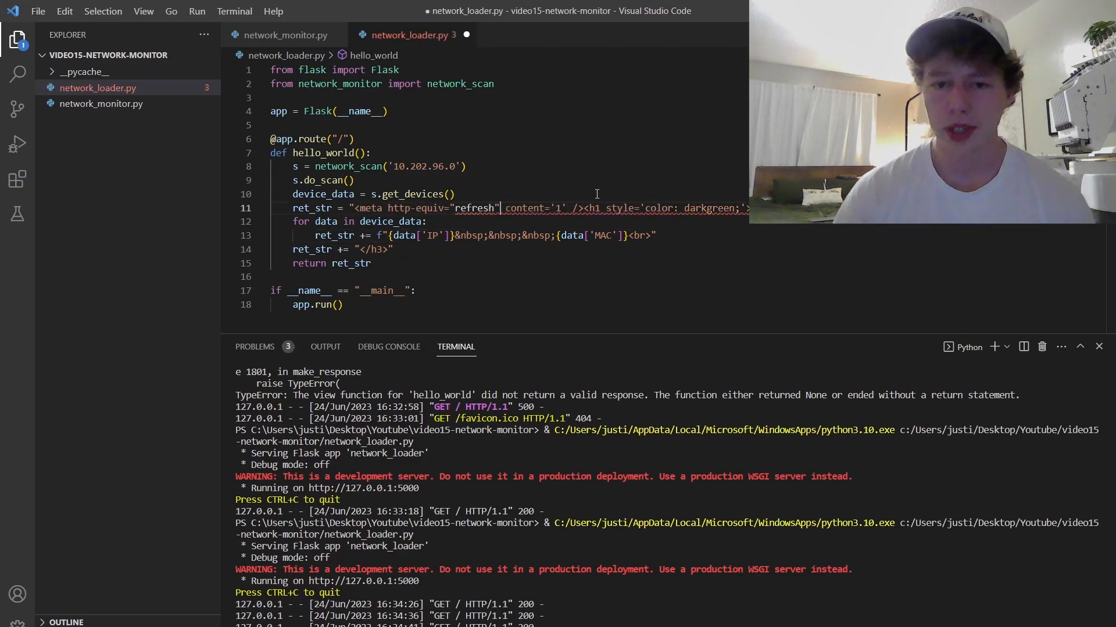
key("ctrl+s")
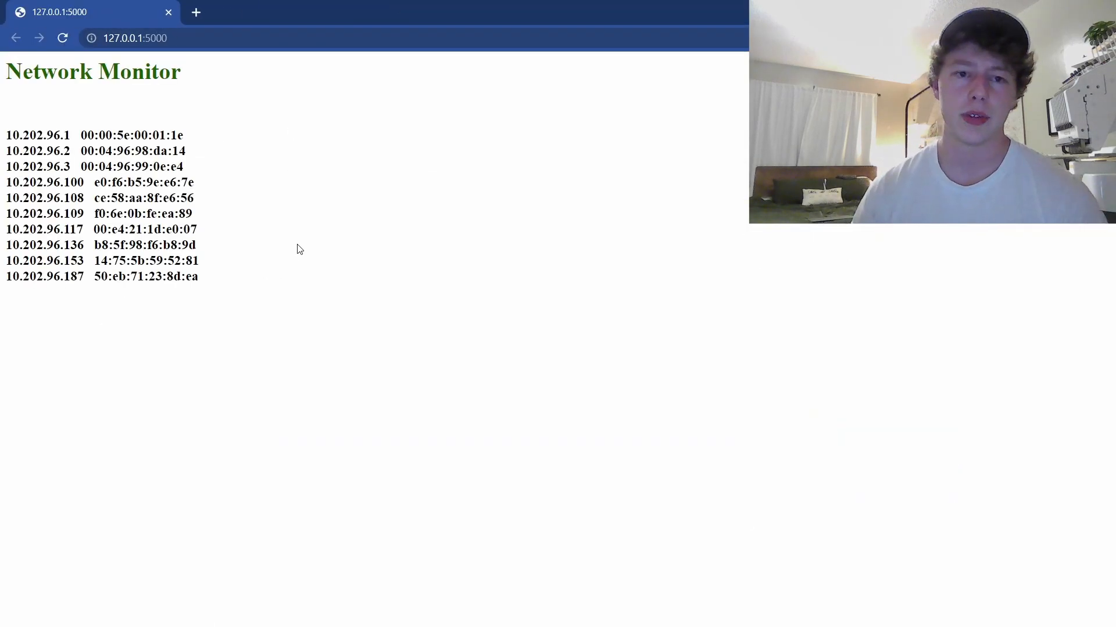
- Watch the 127.0.0.1:5000 page auto-refresh as its device list changes
left_click(62, 38)
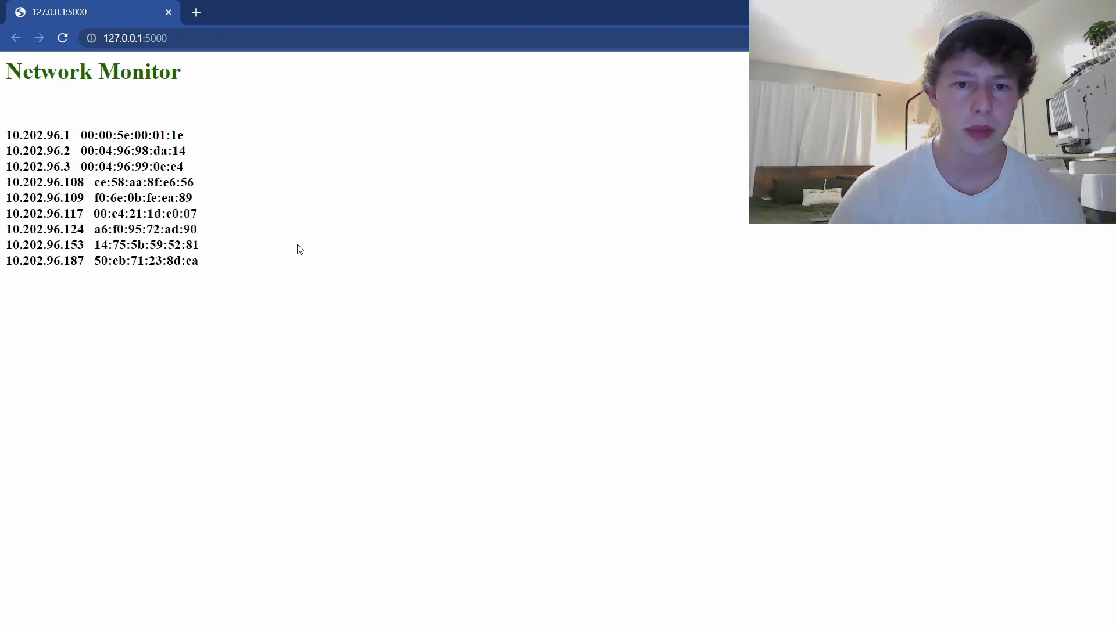
left_click(62, 38)
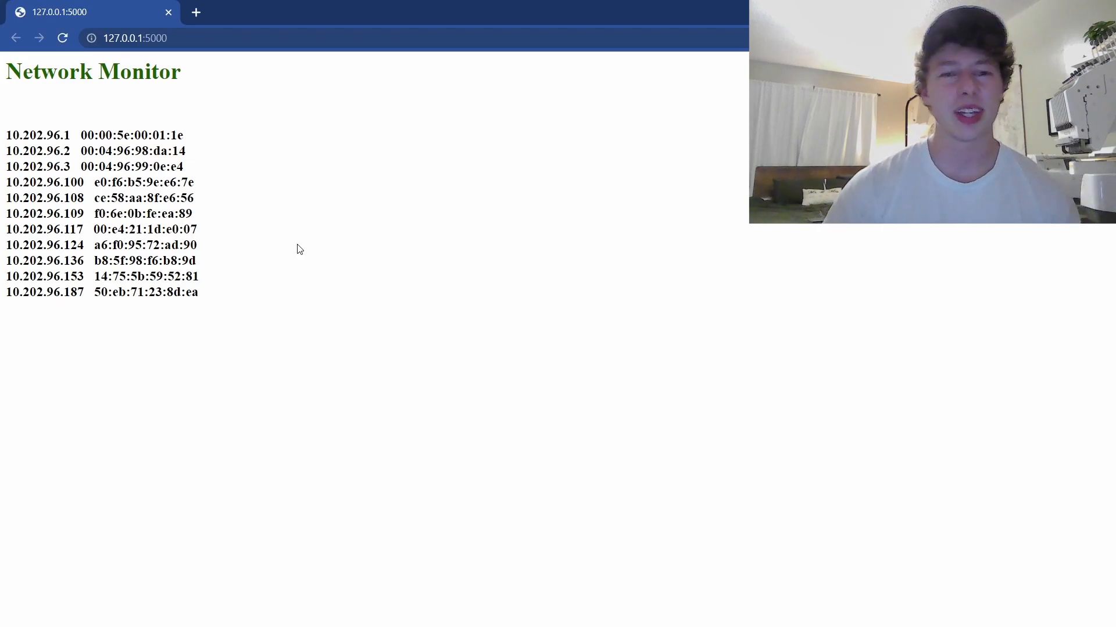
left_click(62, 38)
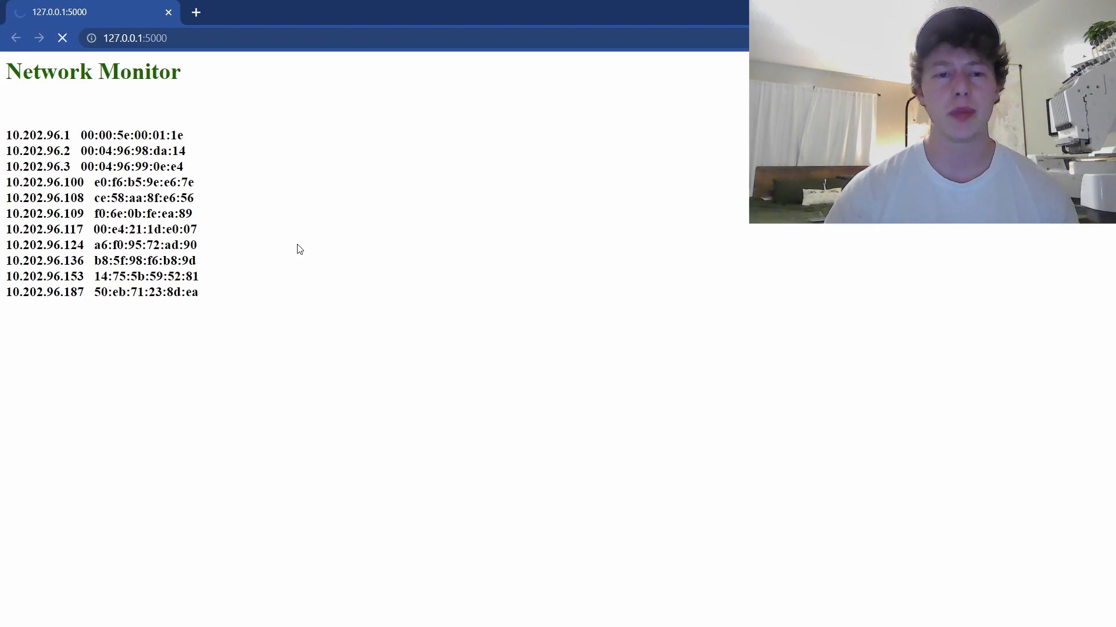